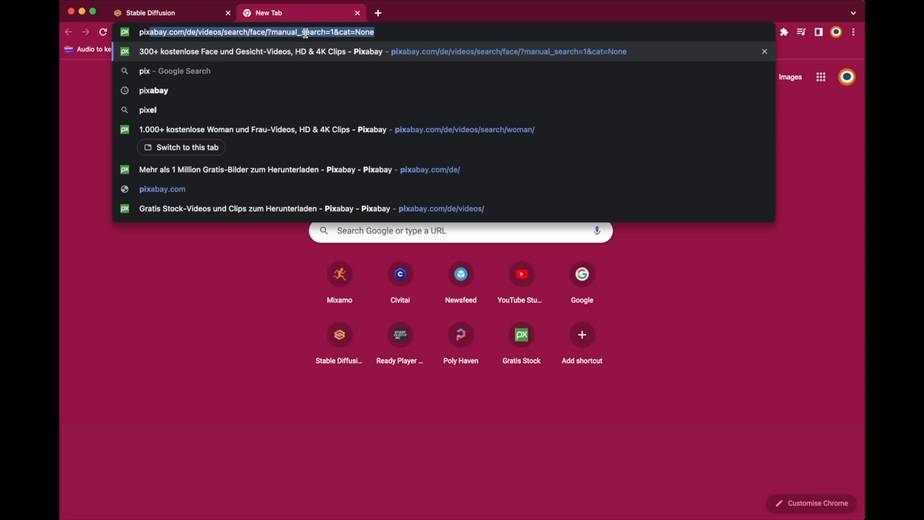
Search Pixabay for 'face' and download the woman-touching-face clip as an MP4
{"action": "key", "text": "Enter"}
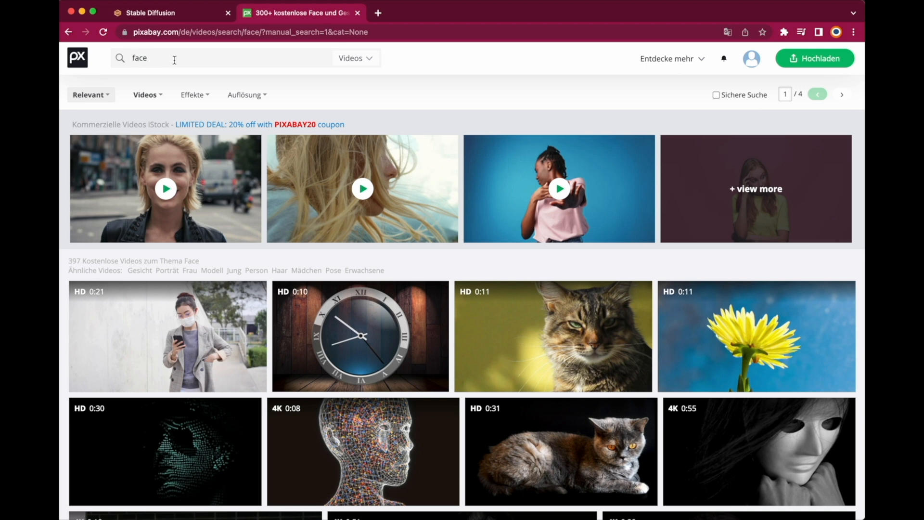
{"action": "double_click", "coordinate": [139, 57]}
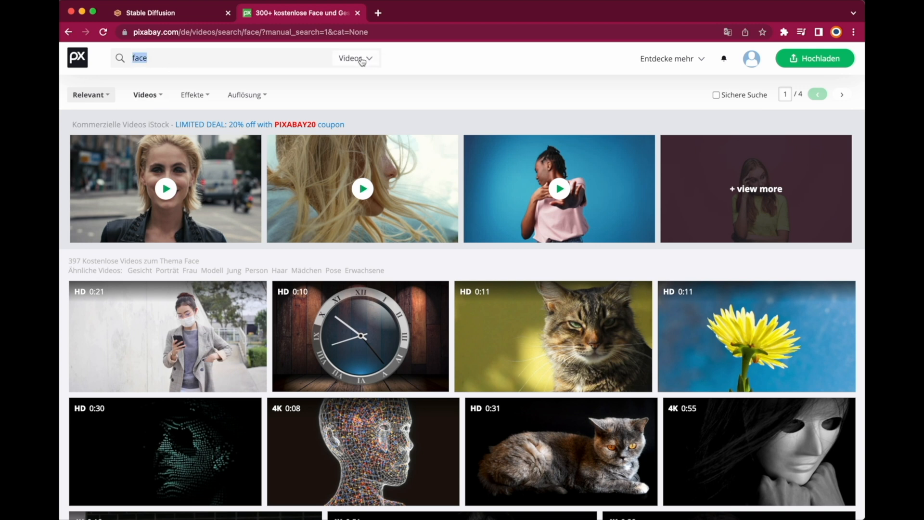
{"action": "scroll", "scroll_direction": "down", "scroll_amount": 3}
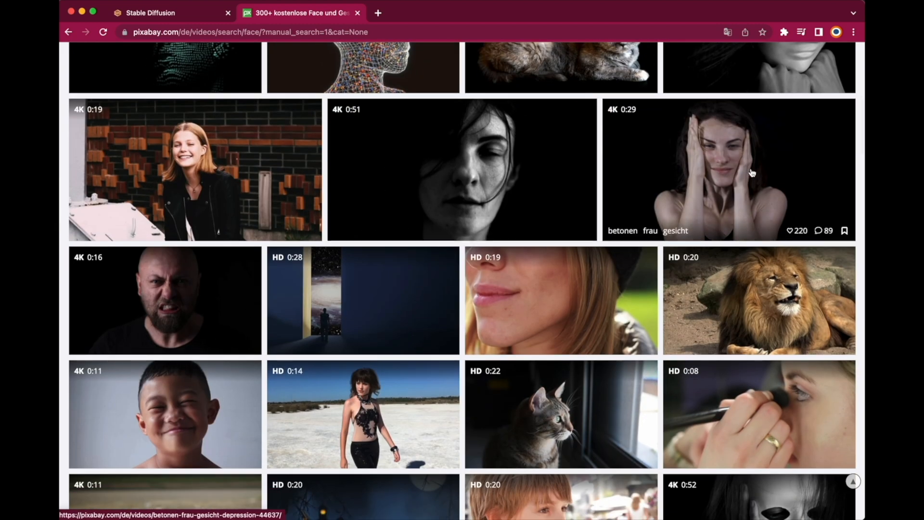
{"action": "left_click", "coordinate": [728, 170]}
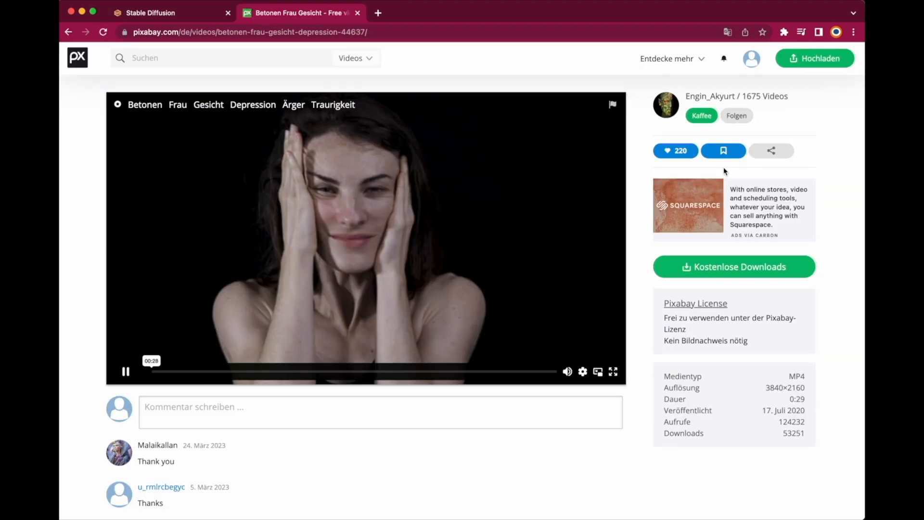
{"action": "left_click", "coordinate": [733, 266]}
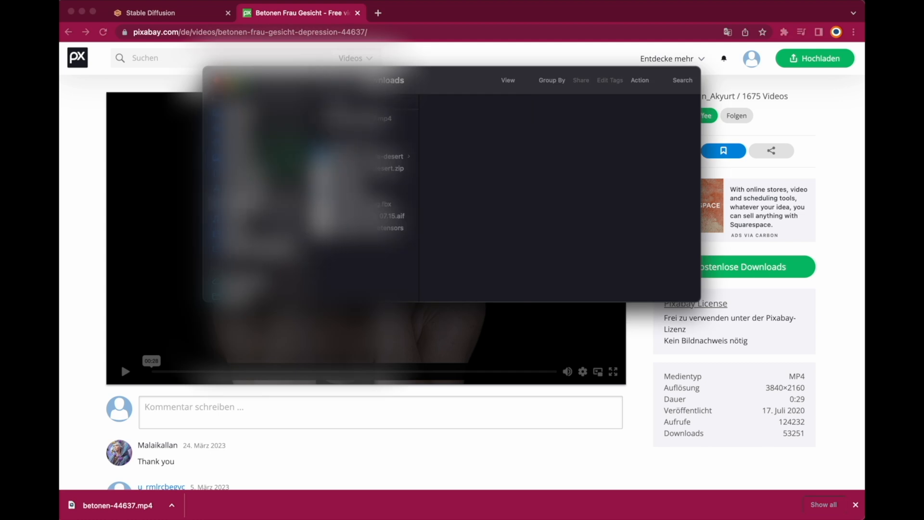
{"action": "left_click", "coordinate": [475, 103]}
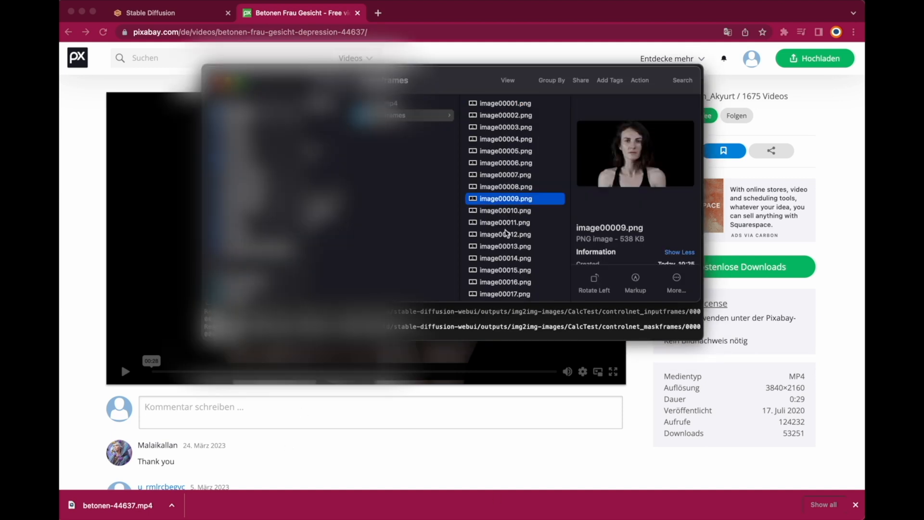
Write an img2img prompt describing a young girl
{"action": "left_click", "coordinate": [150, 13]}
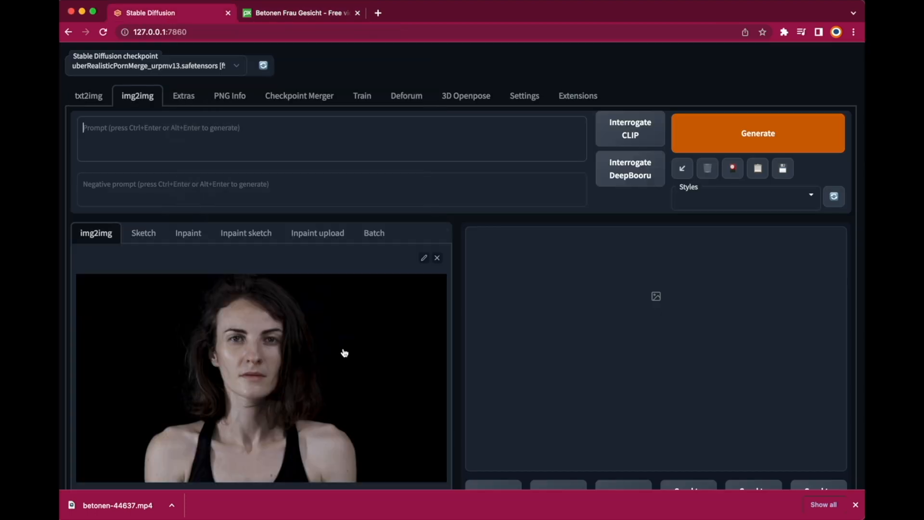
{"action": "type", "text": "a"}
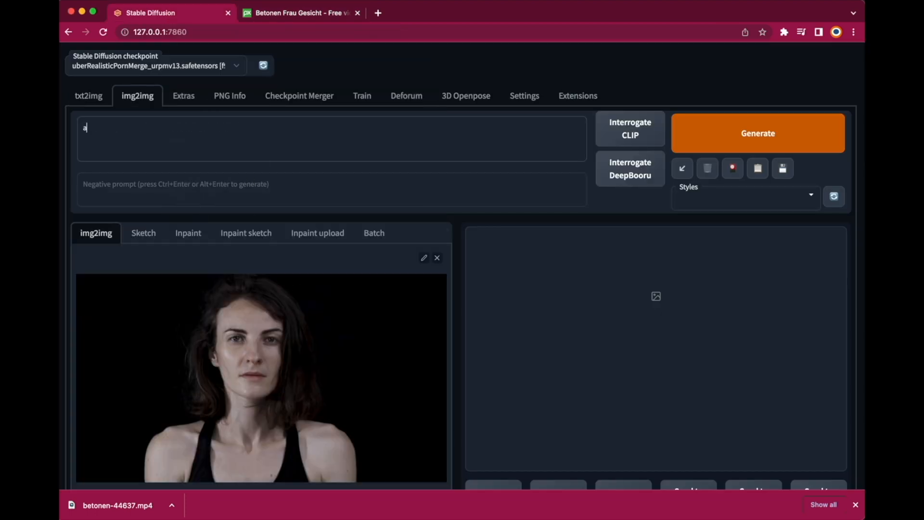
{"action": "type", "text": "prett"}
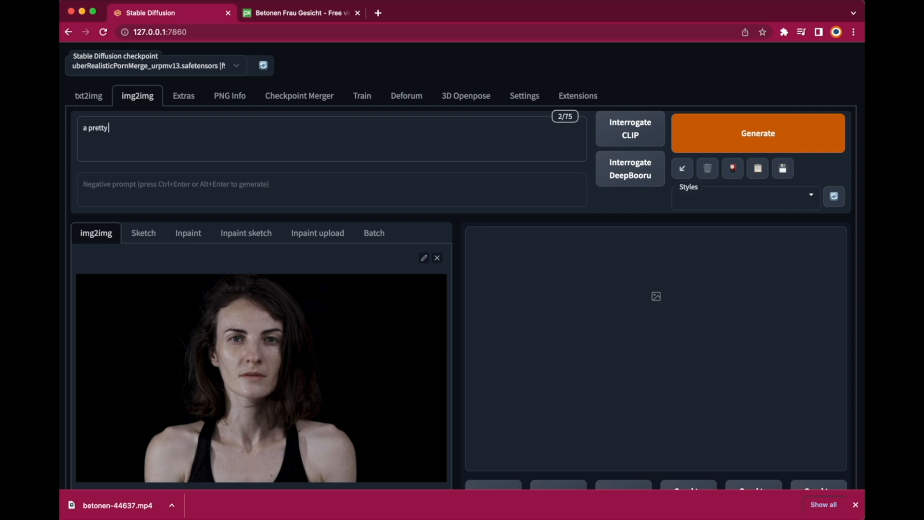
{"action": "type", "text": "young gi"}
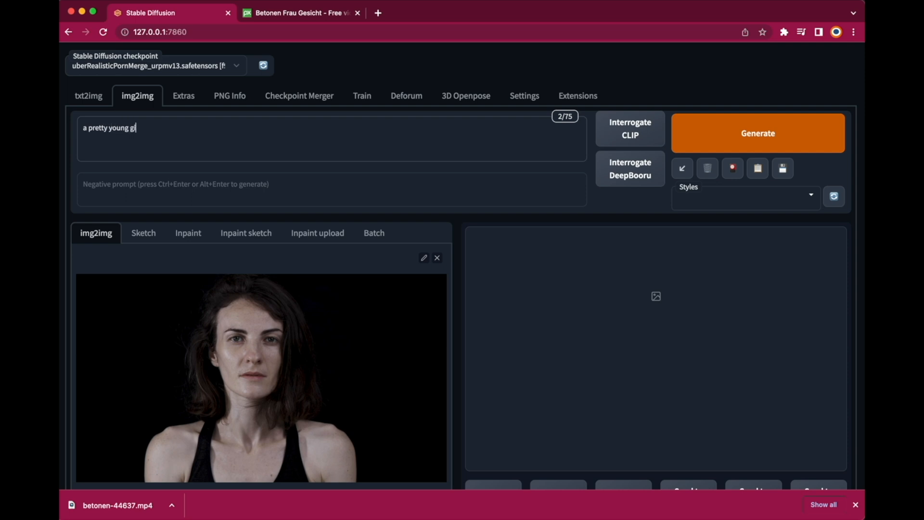
{"action": "type", "text": "rl"}
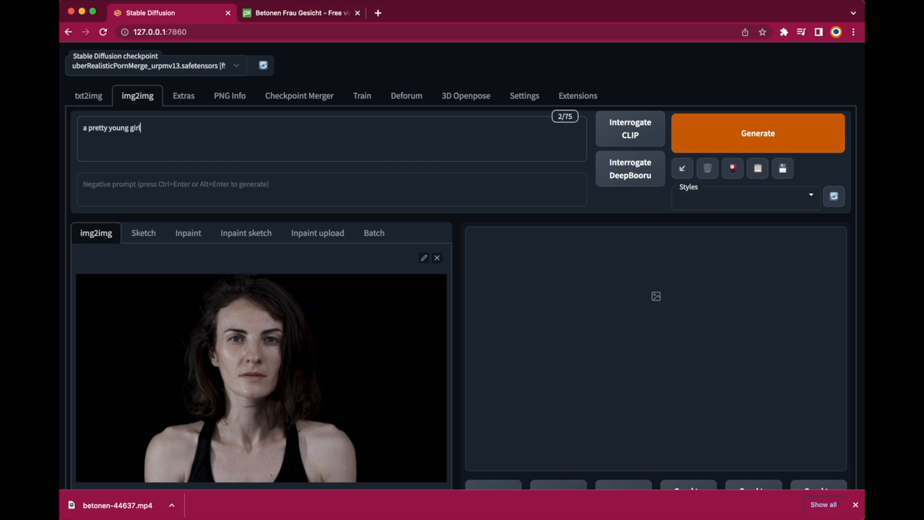
Set ControlNet to use depth for the frame
{"action": "scroll", "scroll_direction": "down", "scroll_amount": 3}
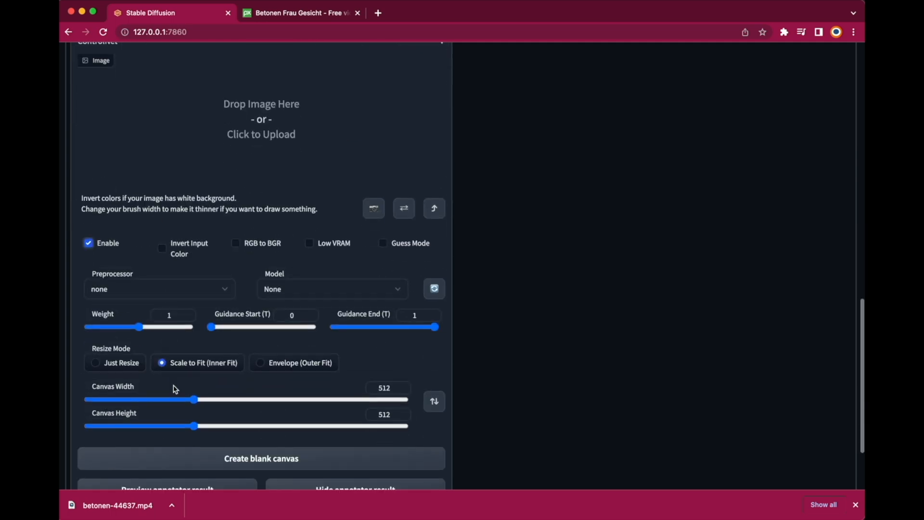
{"action": "left_click", "coordinate": [159, 289]}
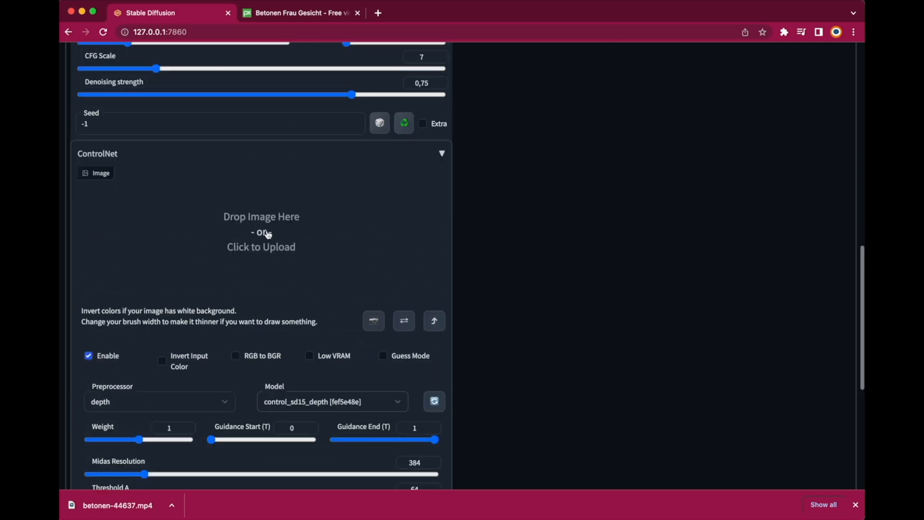
{"action": "scroll", "scroll_direction": "up", "scroll_amount": 3}
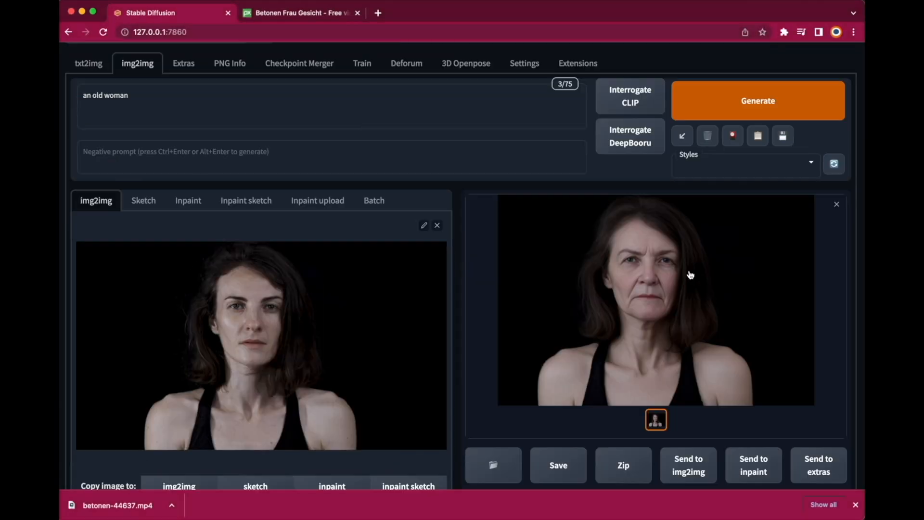
{"action": "mouse_move", "coordinate": [676, 316]}
{"action": "type", "text": "/Users/Gerald/Desktop/Morphing_Tut/outputframes"}
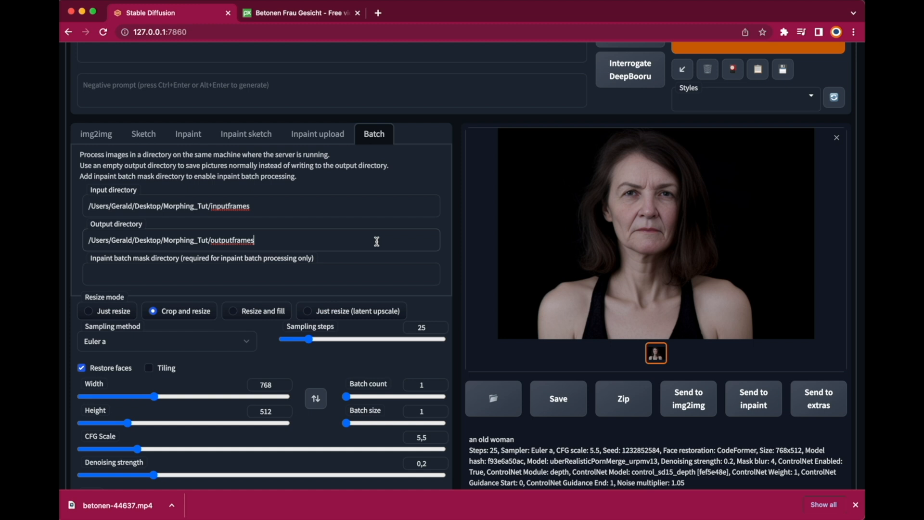
Open the Deforum extension and show its Prompts schedule
{"action": "left_click", "coordinate": [406, 96]}
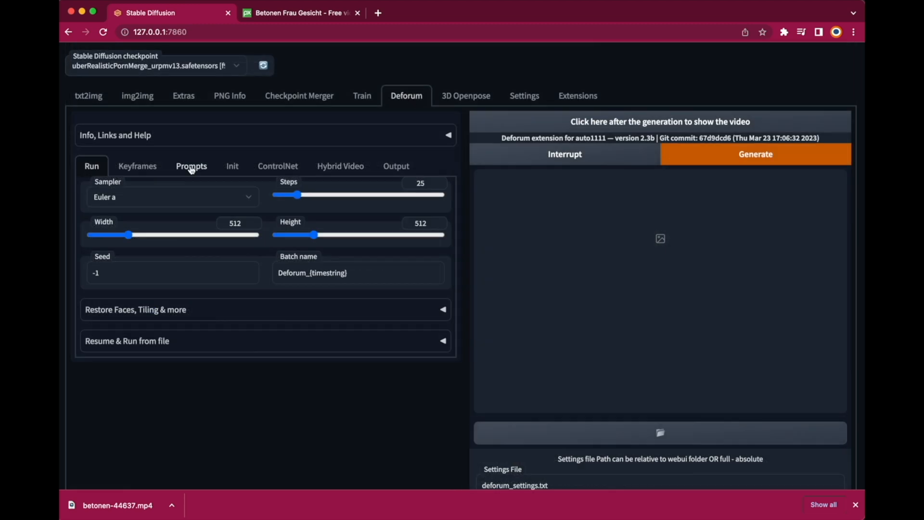
{"action": "left_click", "coordinate": [191, 166]}
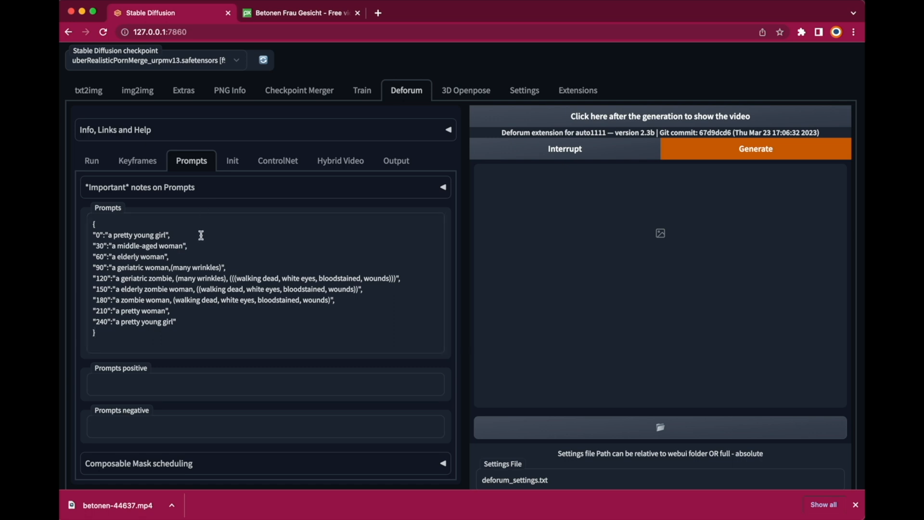
{"action": "mouse_move", "coordinate": [199, 317]}
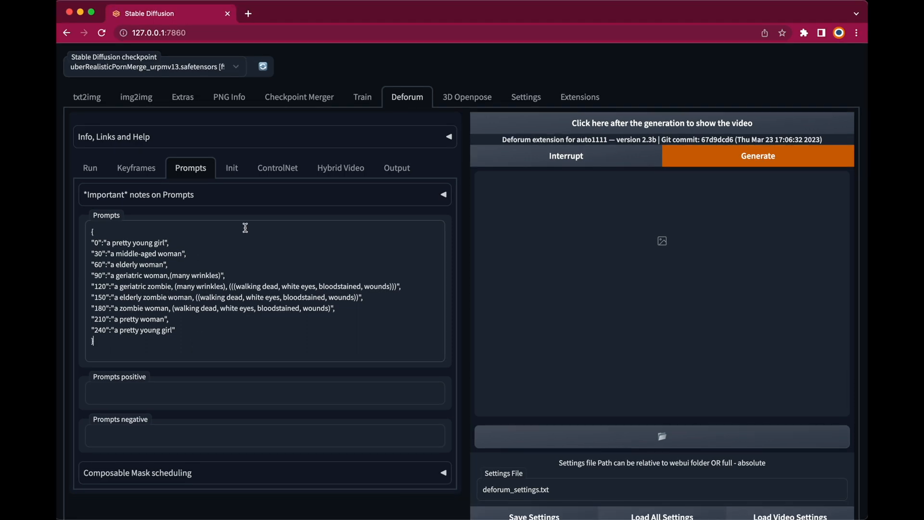
Try Interpolation, then set Deforum's animation mode to Video Input while reviewing the prompts
{"action": "left_click", "coordinate": [137, 168]}
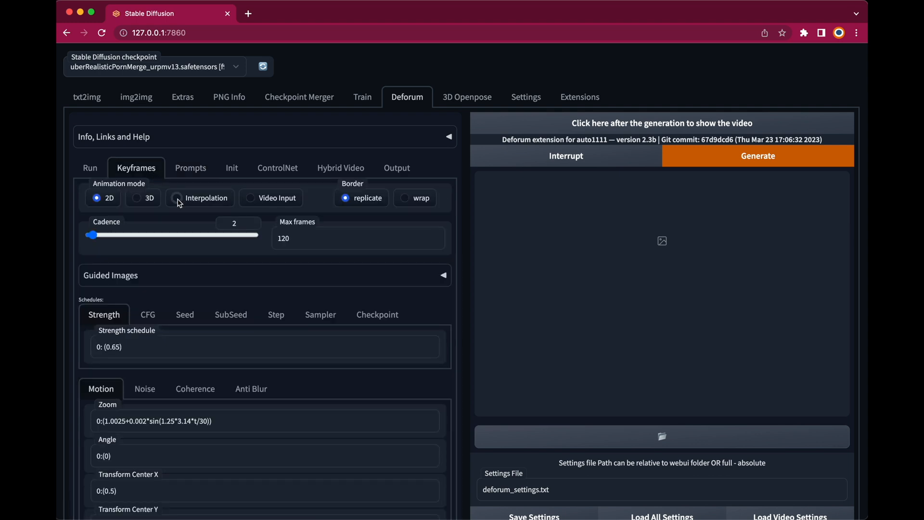
{"action": "left_click", "coordinate": [176, 198]}
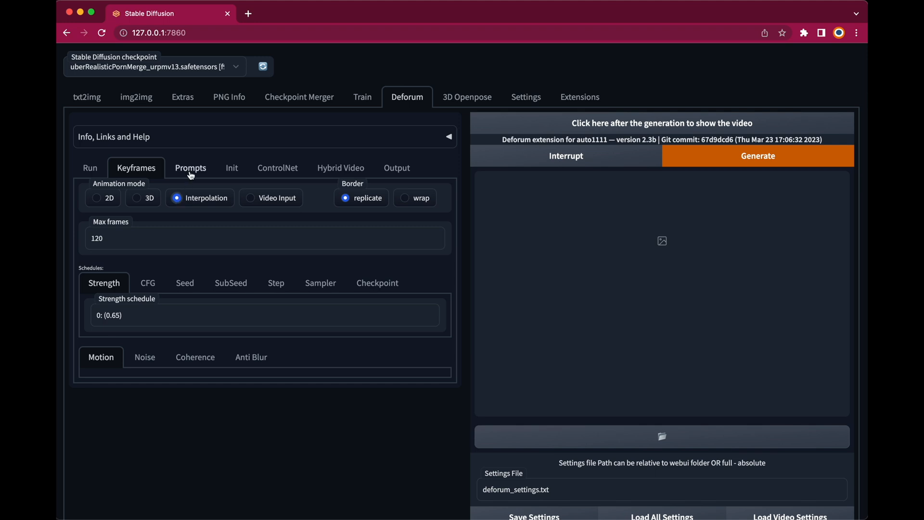
{"action": "left_click", "coordinate": [191, 168]}
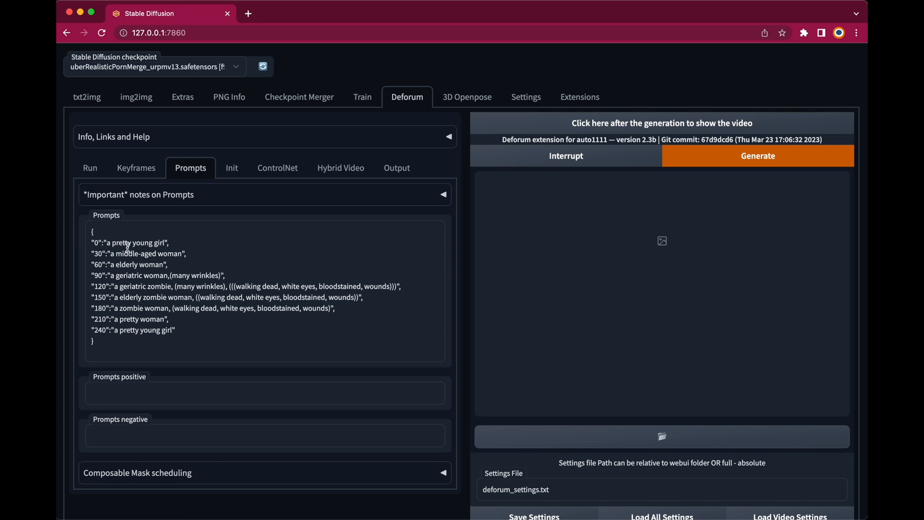
{"action": "mouse_move", "coordinate": [141, 270]}
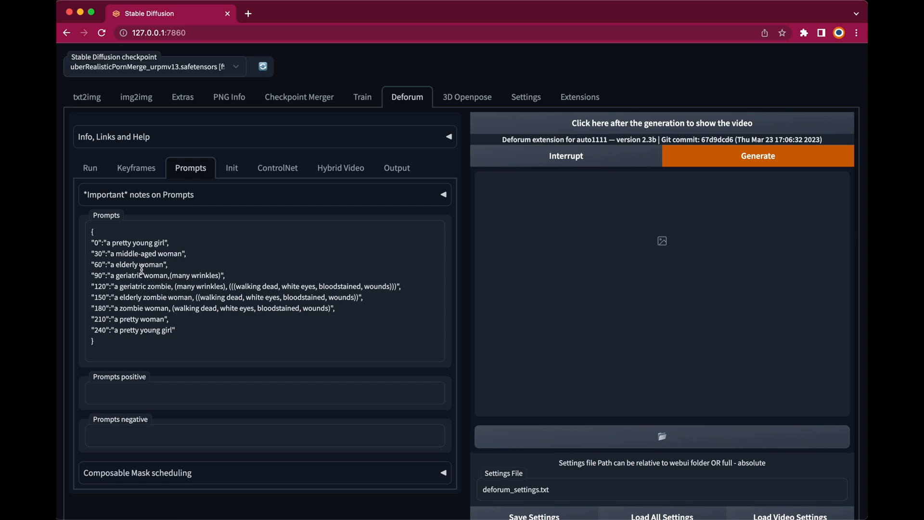
{"action": "left_click", "coordinate": [136, 168]}
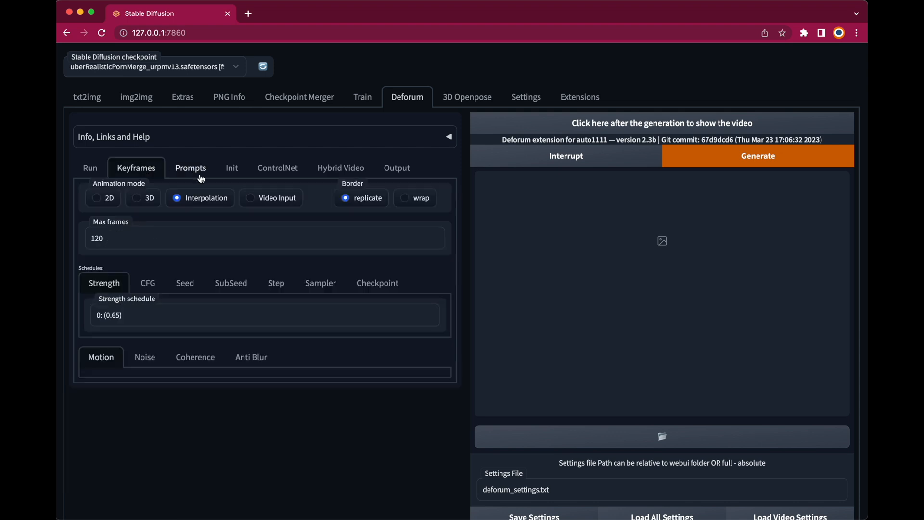
{"action": "left_click", "coordinate": [250, 198]}
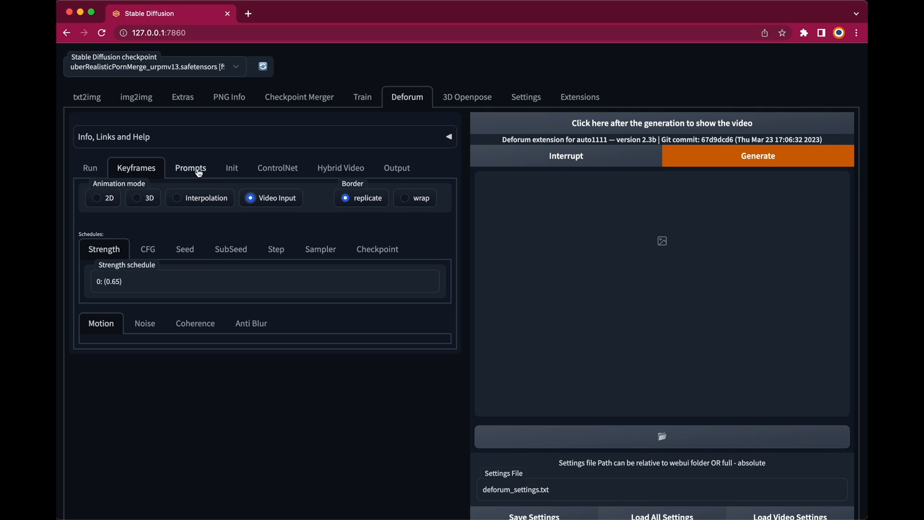
{"action": "left_click", "coordinate": [191, 168]}
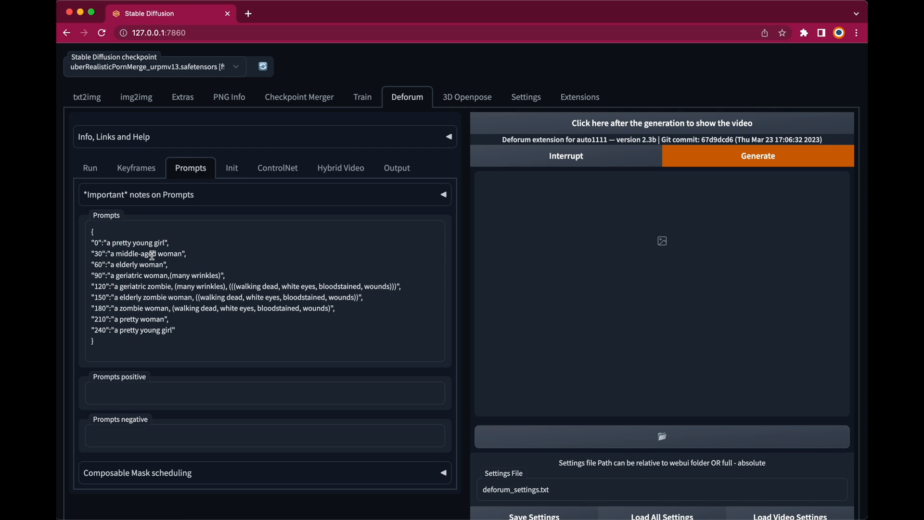
{"action": "mouse_move", "coordinate": [136, 168]}
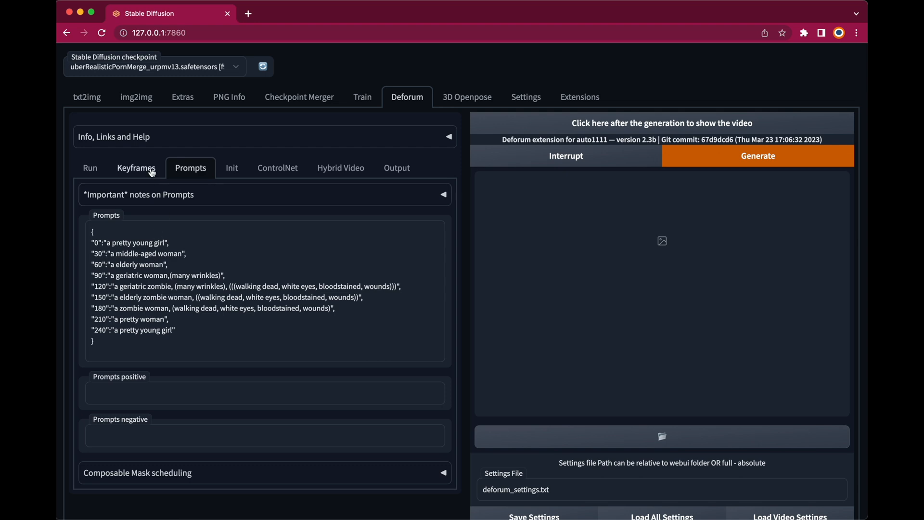
Switch Deforum to Interpolation mode and start the test render
{"action": "left_click", "coordinate": [136, 168]}
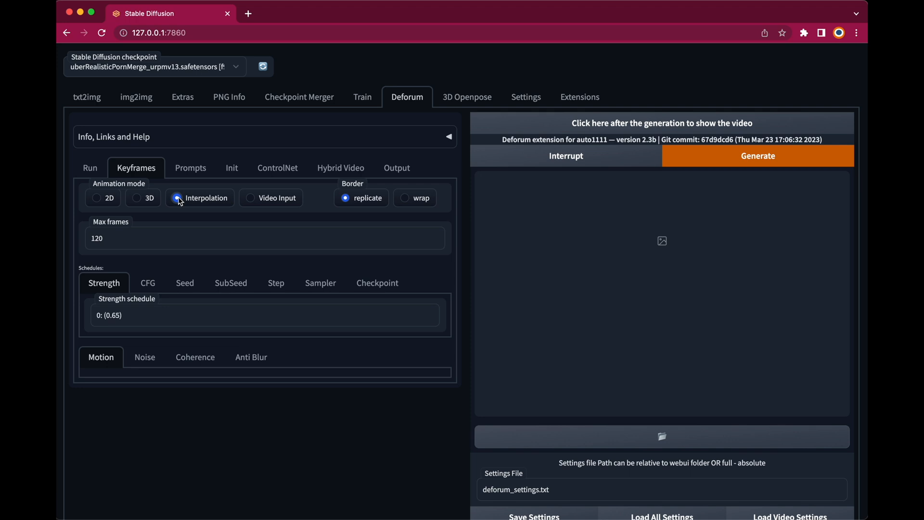
{"action": "left_click", "coordinate": [191, 168]}
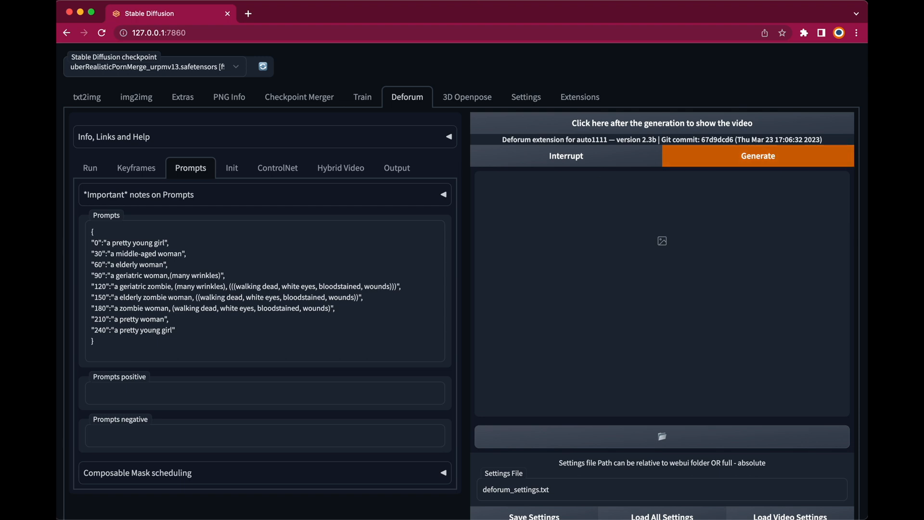
{"action": "left_click", "coordinate": [757, 156]}
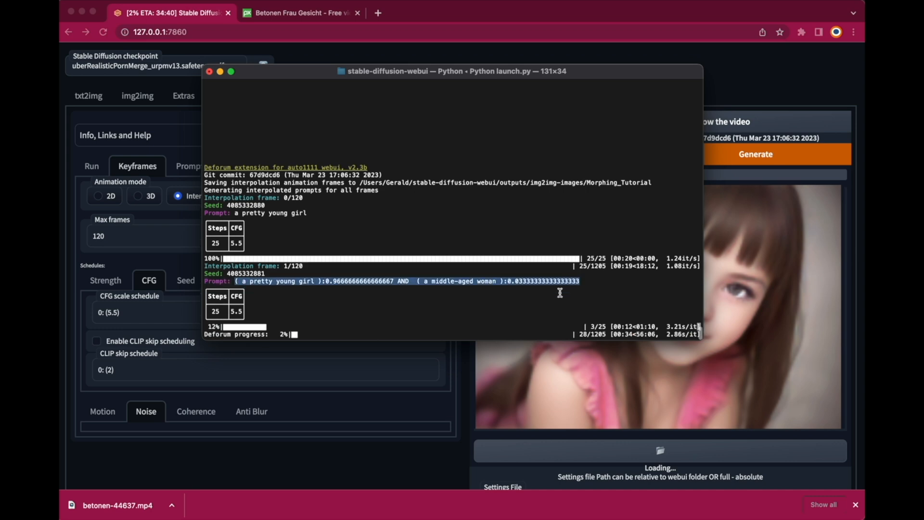
{"action": "mouse_move", "coordinate": [368, 304]}
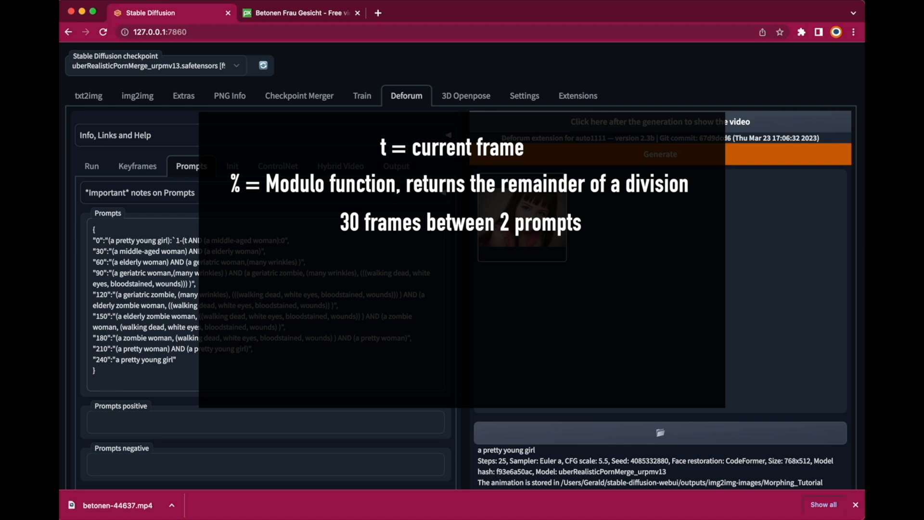
Add the frame-modulo-30 weights to each AND-joined prompt pair
{"action": "type", "text": "%30)/30`"}
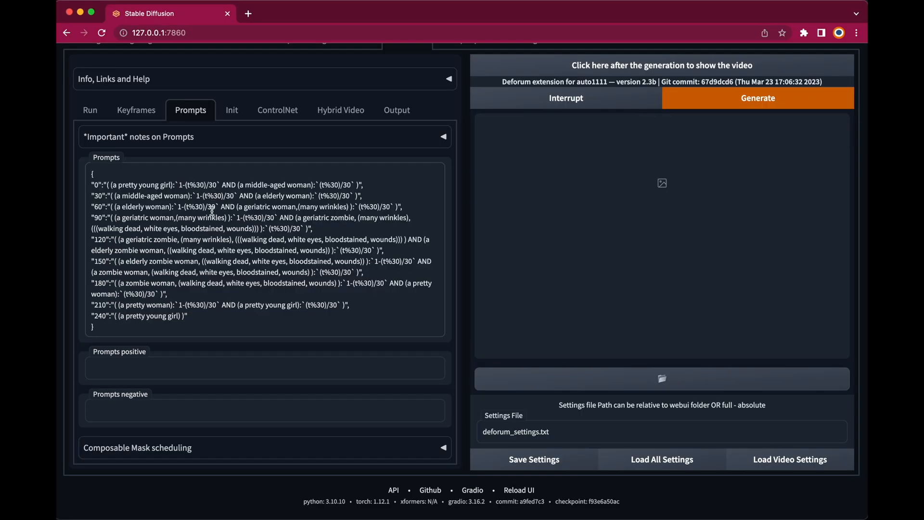
{"action": "mouse_move", "coordinate": [213, 236]}
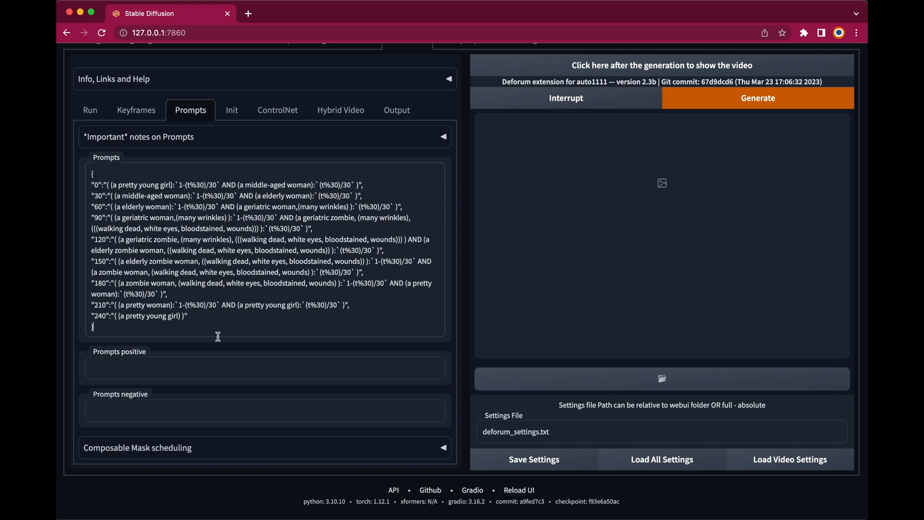
Select Video Input mode with strength schedule 0: (0.2) and check the CFG schedule
{"action": "left_click", "coordinate": [136, 110]}
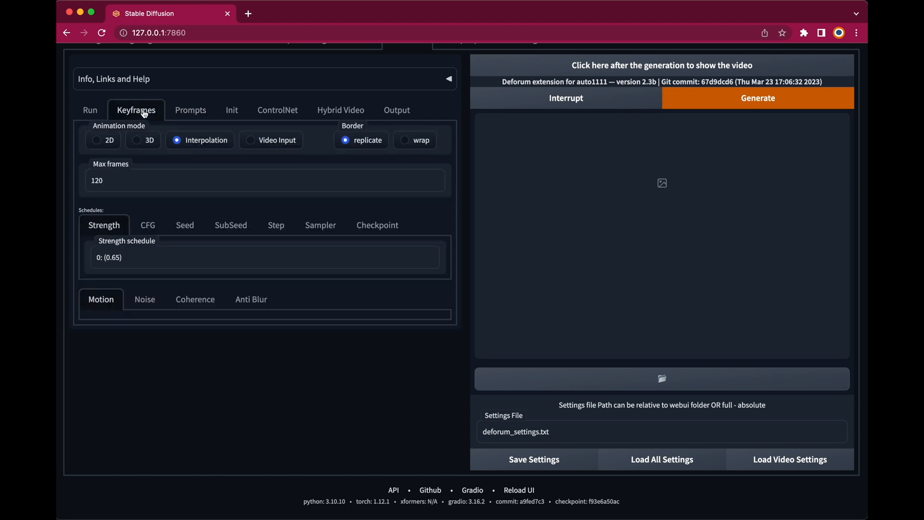
{"action": "left_click", "coordinate": [250, 140]}
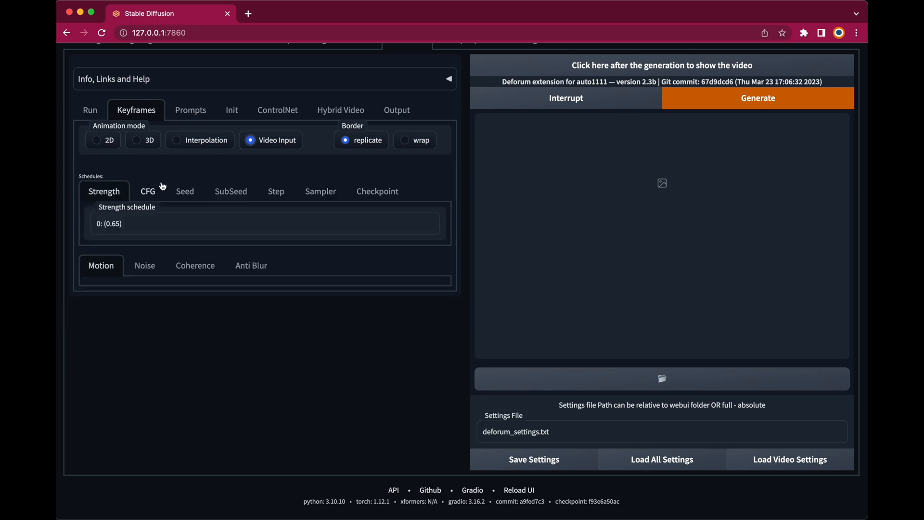
{"action": "type", "text": "0: (0.2)"}
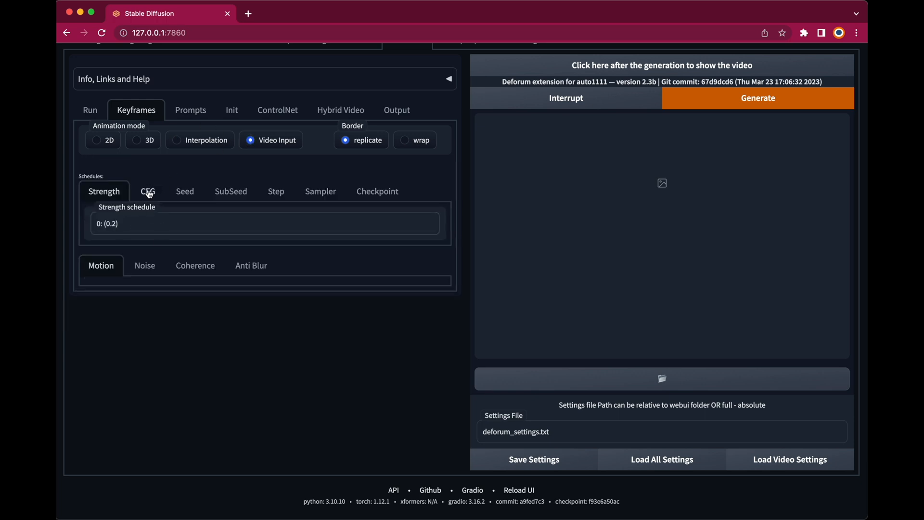
{"action": "left_click", "coordinate": [148, 191]}
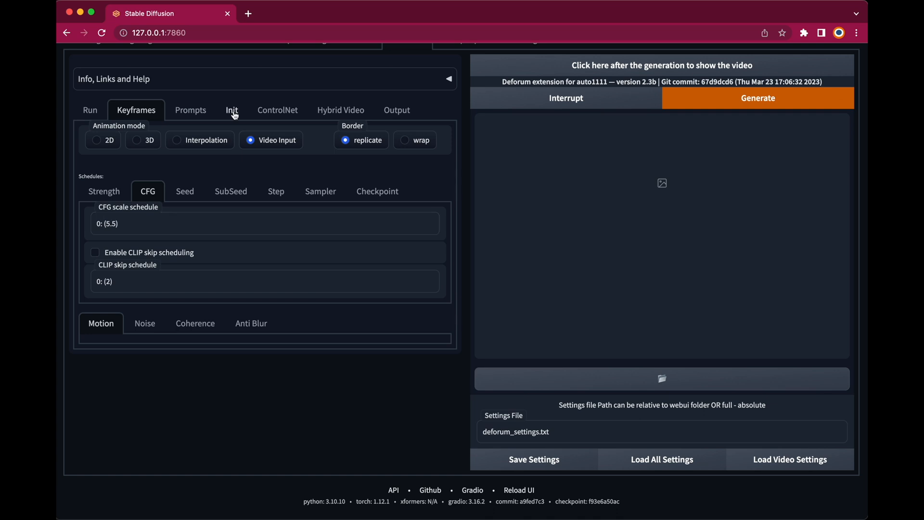
{"action": "left_click", "coordinate": [231, 110]}
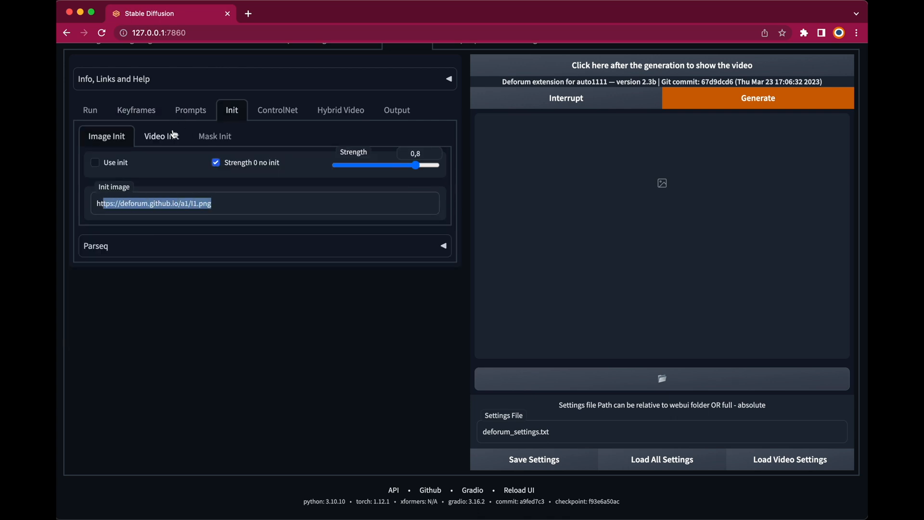
Set the video init path to /Users/Gerald/Desktop/Morphing_Tut/face.mp4
{"action": "left_click", "coordinate": [162, 137]}
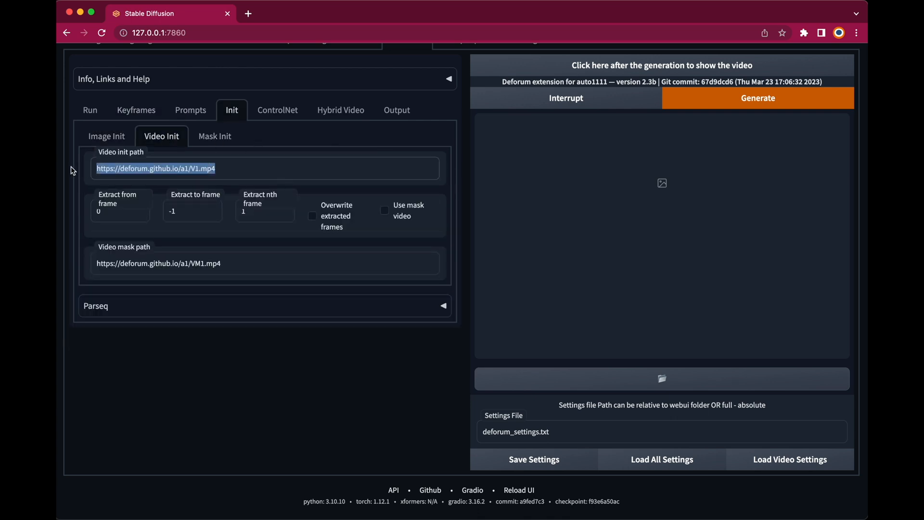
{"action": "type", "text": "/Users/Gerald/Desktop/Morphing_Tut/face.mp4"}
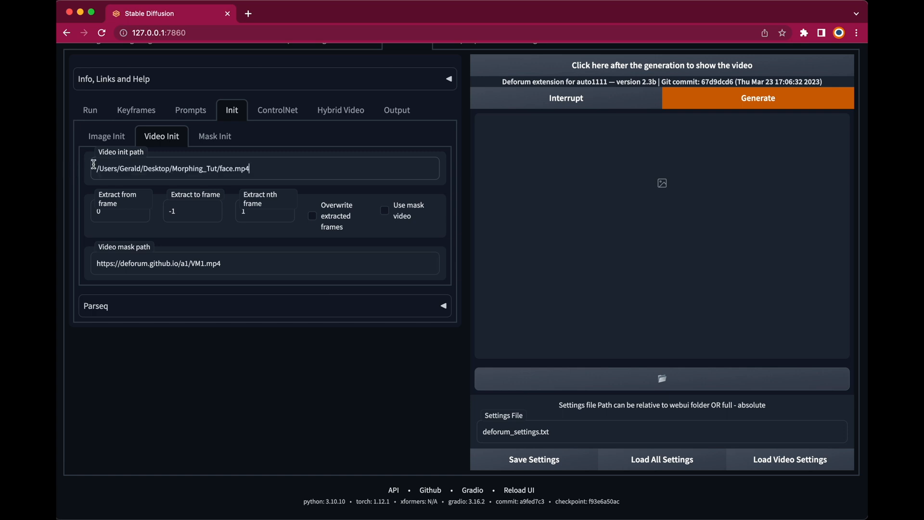
{"action": "left_click", "coordinate": [278, 110]}
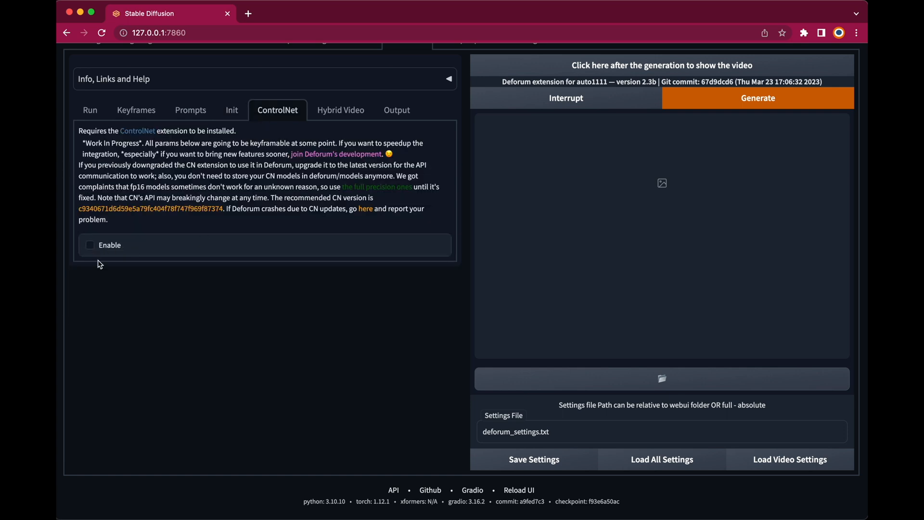
Enable Deforum's ControlNet with the canny preprocessor
{"action": "left_click", "coordinate": [89, 245]}
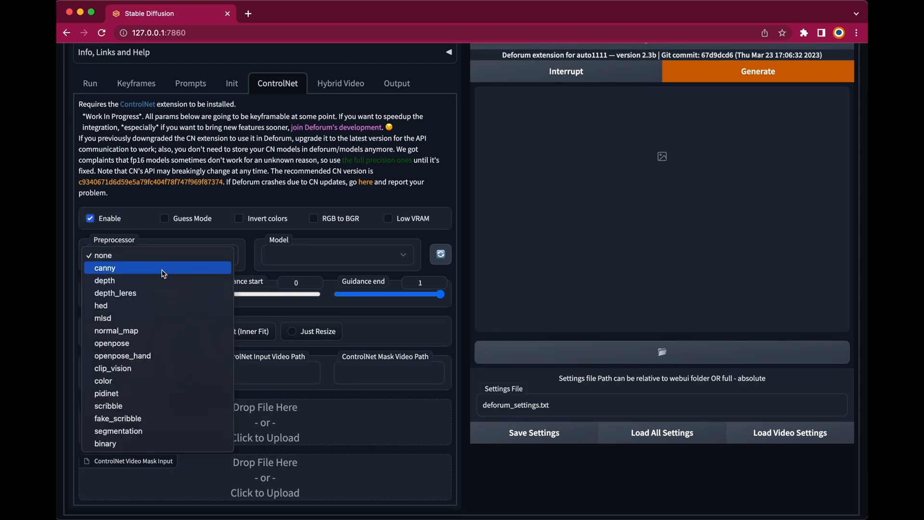
{"action": "left_click", "coordinate": [105, 280]}
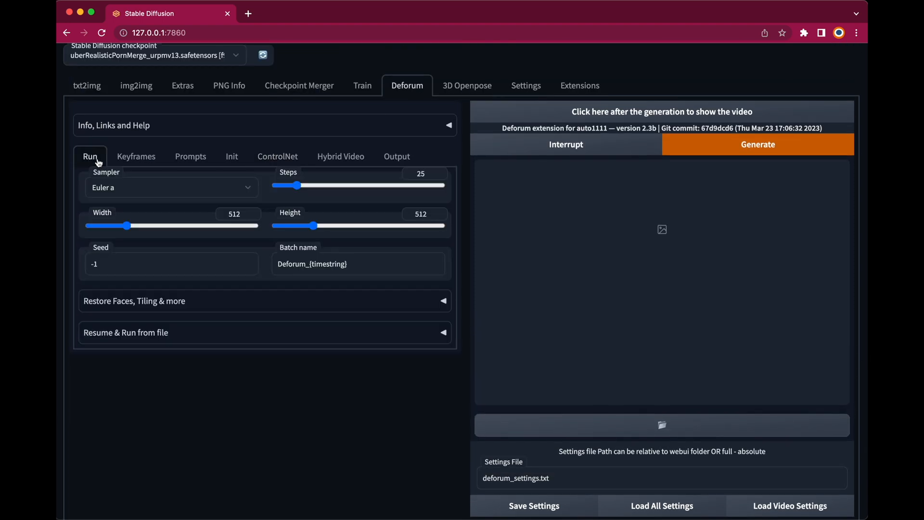
{"action": "mouse_move", "coordinate": [257, 191]}
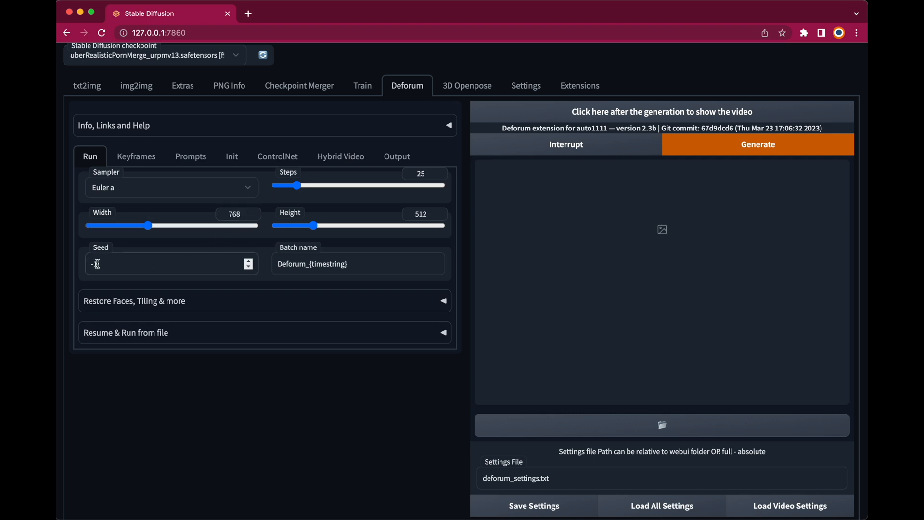
Enter seed 4444444 and replace the batch name with Video_Output
{"action": "type", "text": "4444444"}
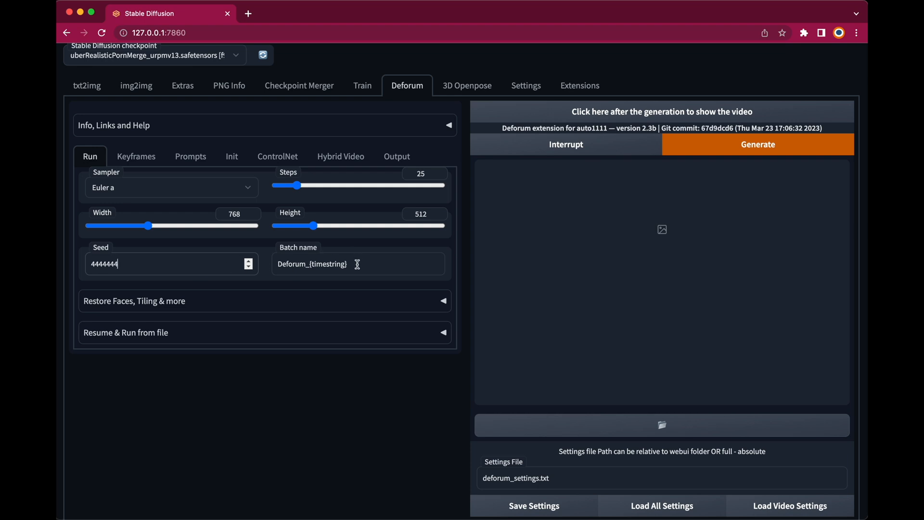
{"action": "double_click", "coordinate": [312, 263]}
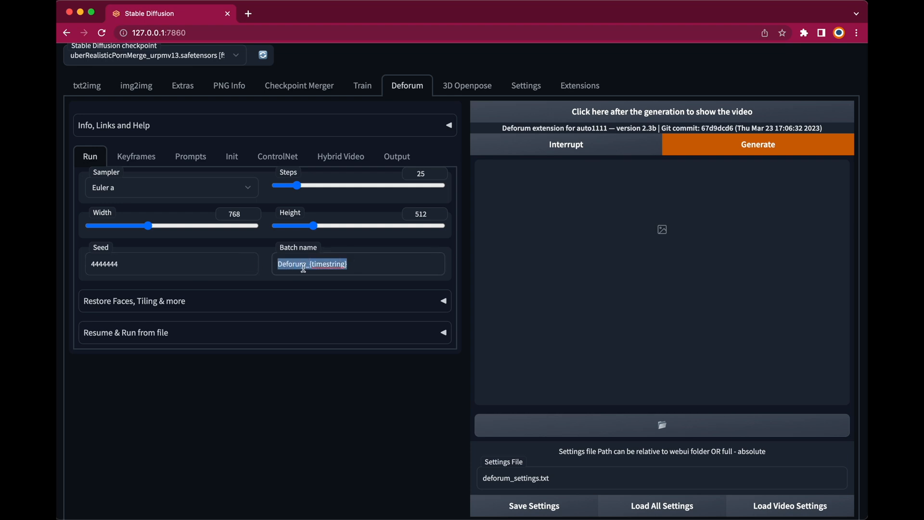
{"action": "type", "text": "vi"}
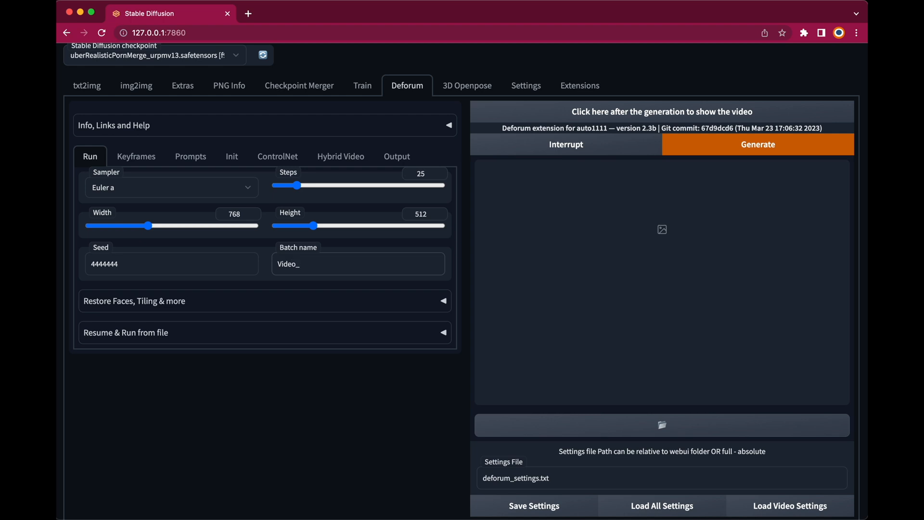
{"action": "type", "text": "Outo"}
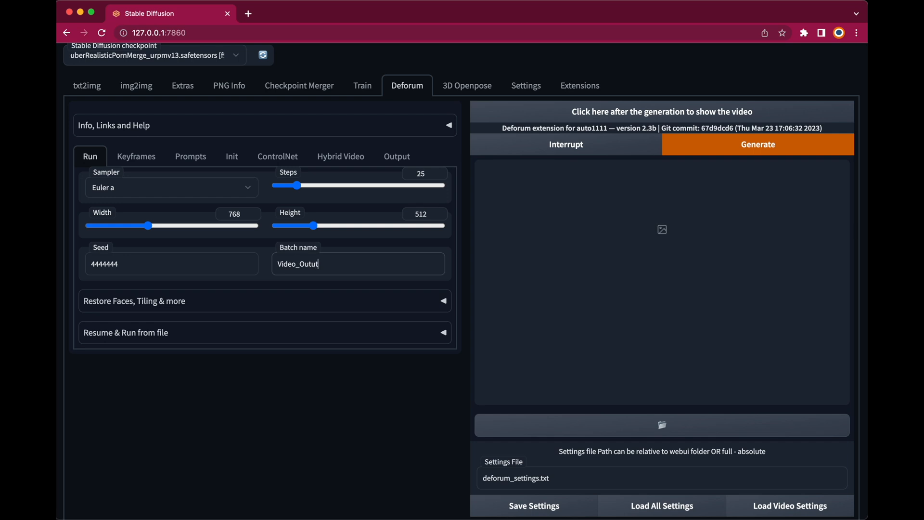
{"action": "key", "text": "Backspace"}
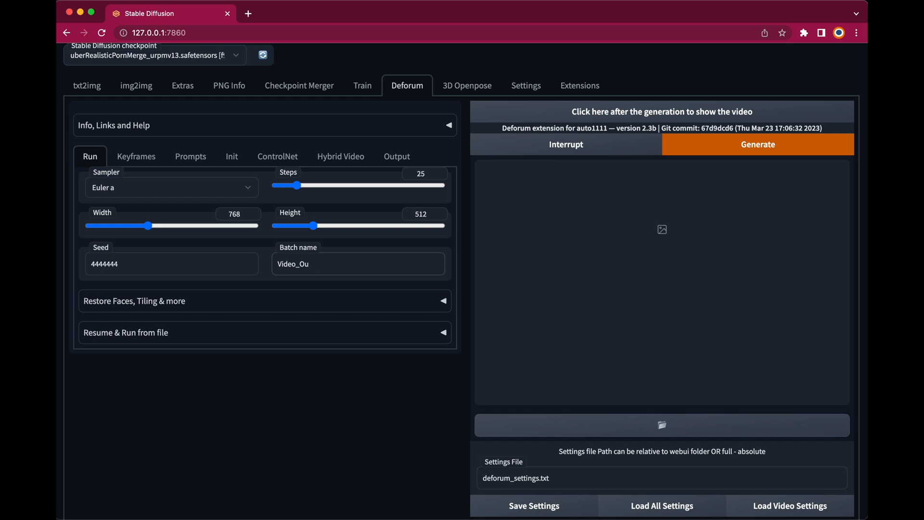
{"action": "type", "text": "tpu"}
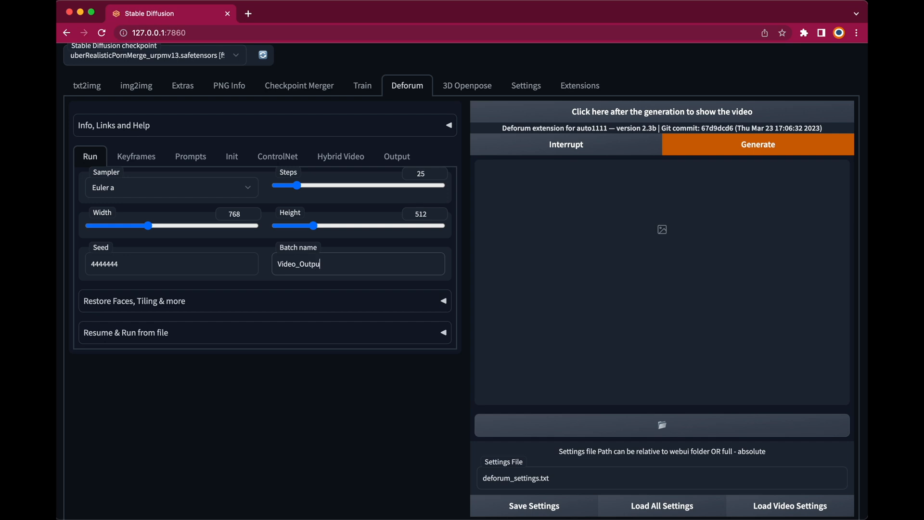
{"action": "type", "text": "t"}
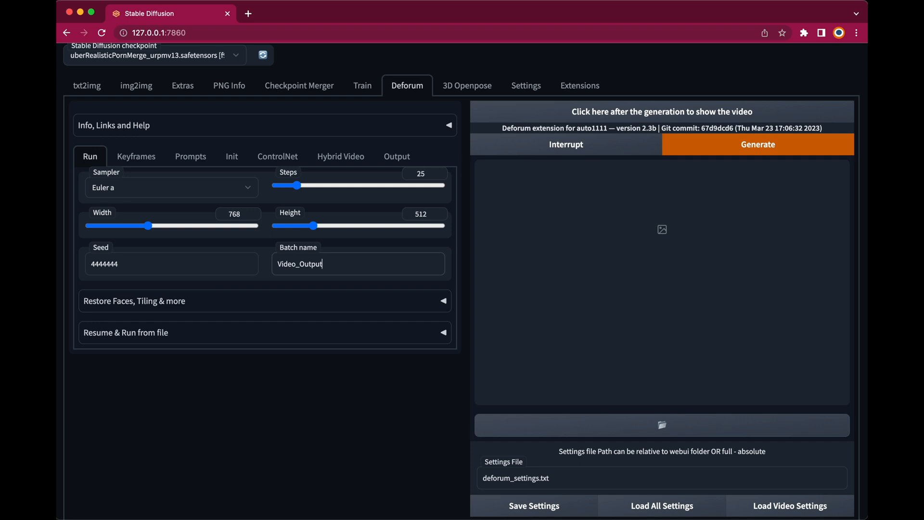
{"action": "mouse_move", "coordinate": [339, 194]}
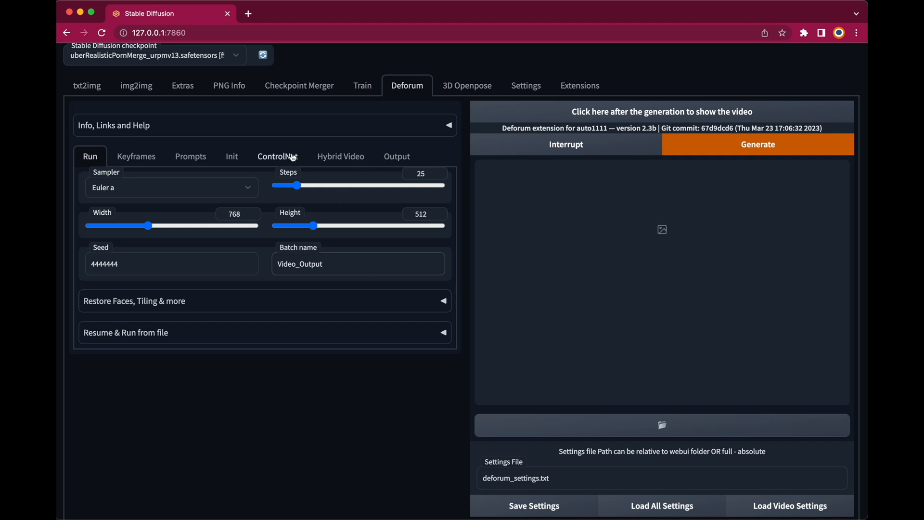
Set Deforum's Video Init 'Extract nth frame' value to 3
{"action": "left_click", "coordinate": [231, 156]}
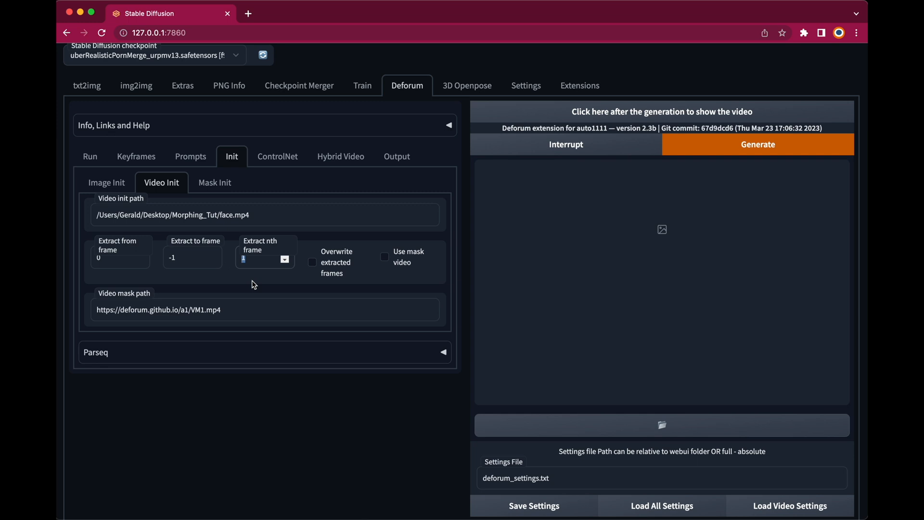
{"action": "type", "text": "3"}
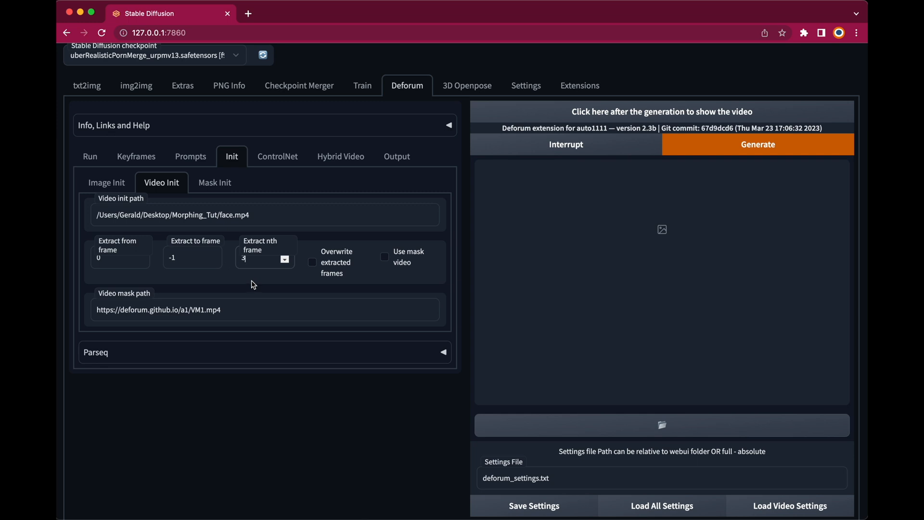
{"action": "mouse_move", "coordinate": [252, 371]}
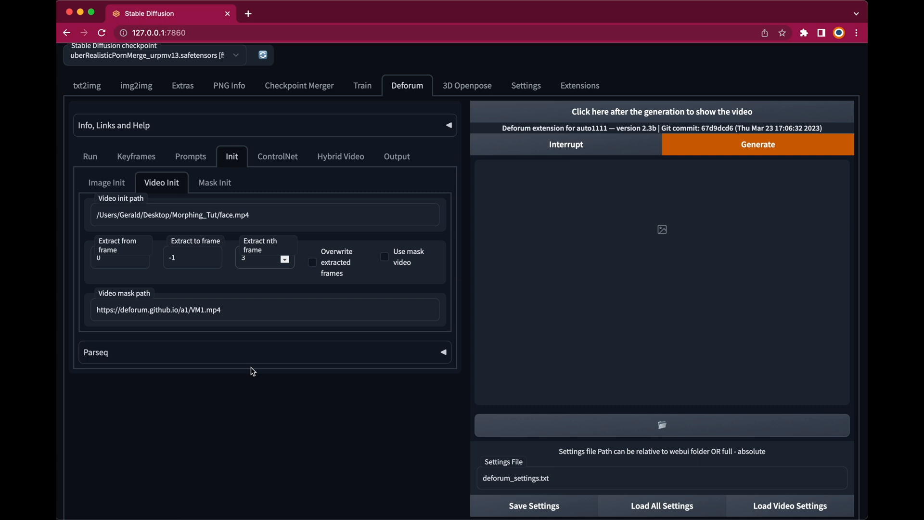
{"action": "mouse_move", "coordinate": [292, 320]}
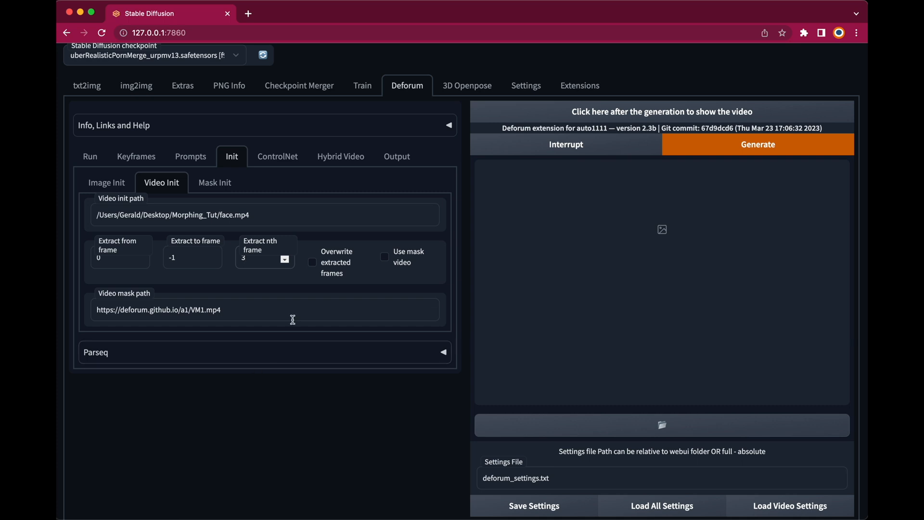
{"action": "left_click", "coordinate": [246, 258]}
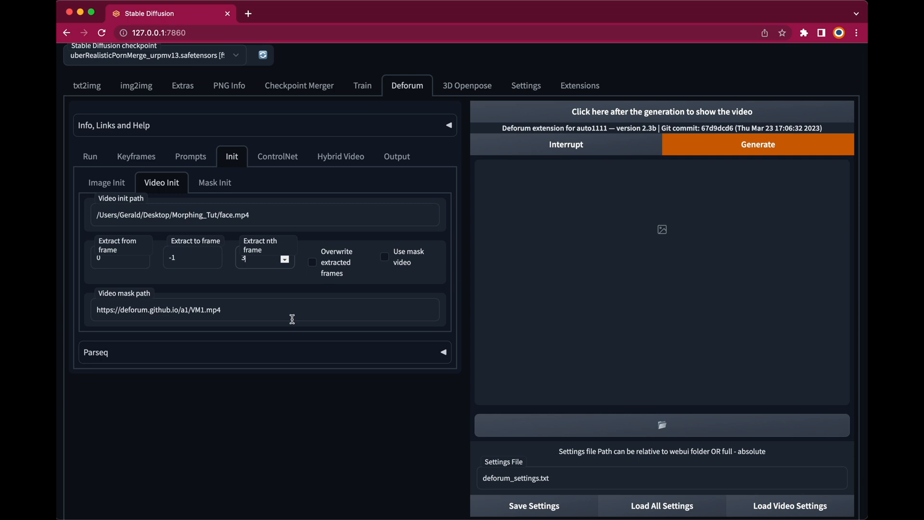
{"action": "mouse_move", "coordinate": [311, 291]}
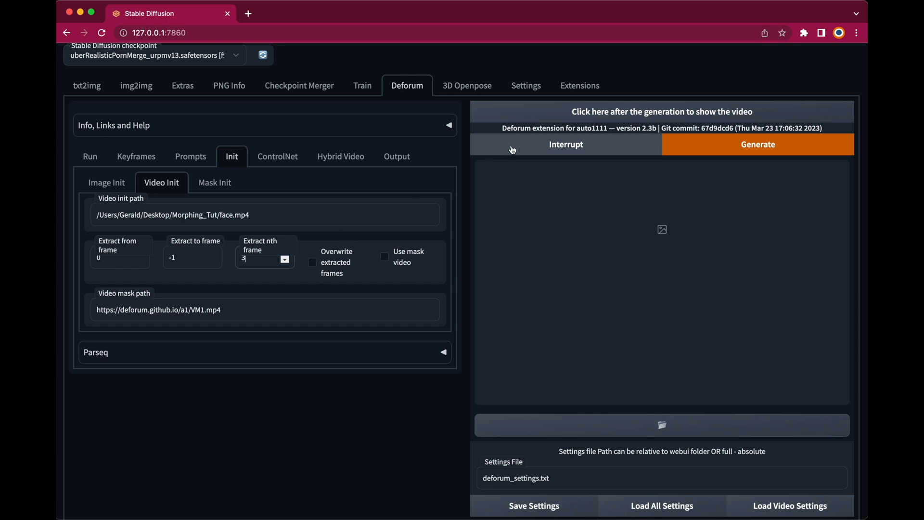
{"action": "mouse_move", "coordinate": [560, 18]}
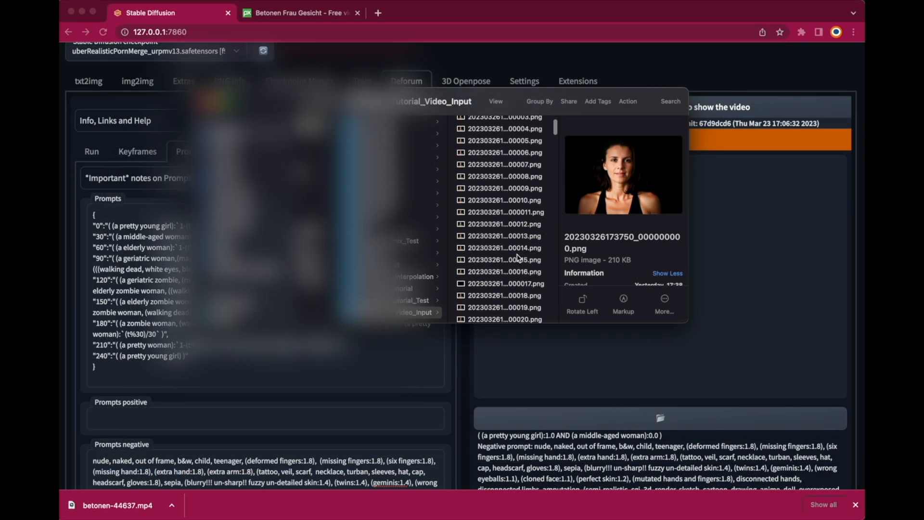
Open the Video_Input PNG frames as an image sequence and play the 10-second clip
{"action": "left_click", "coordinate": [501, 288]}
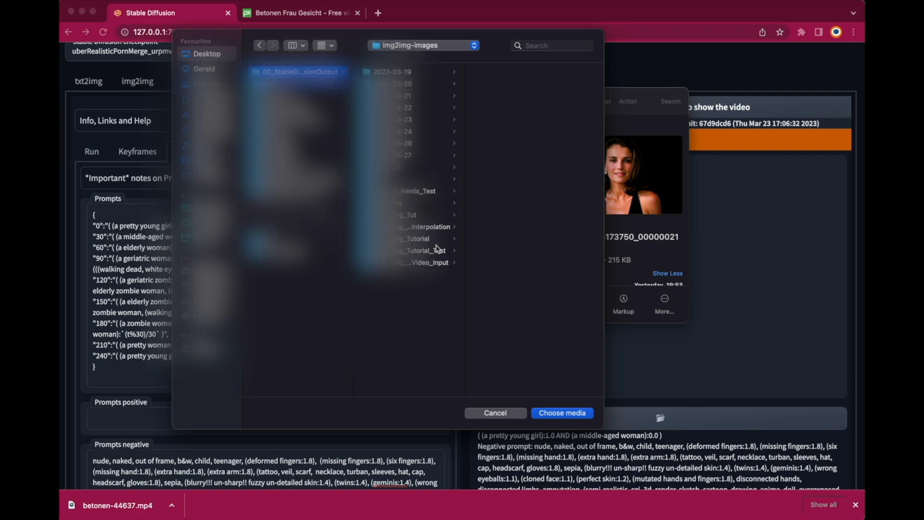
{"action": "left_click", "coordinate": [429, 262]}
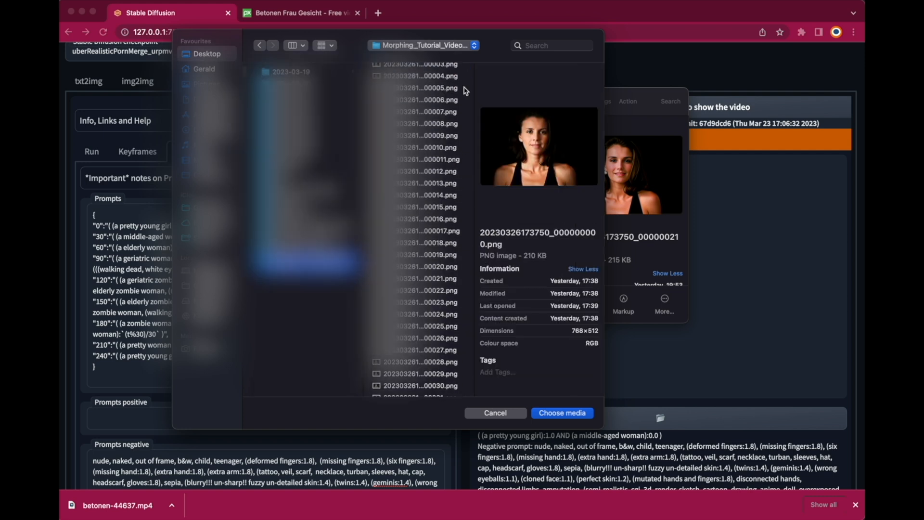
{"action": "scroll", "scroll_direction": "down", "scroll_amount": 3}
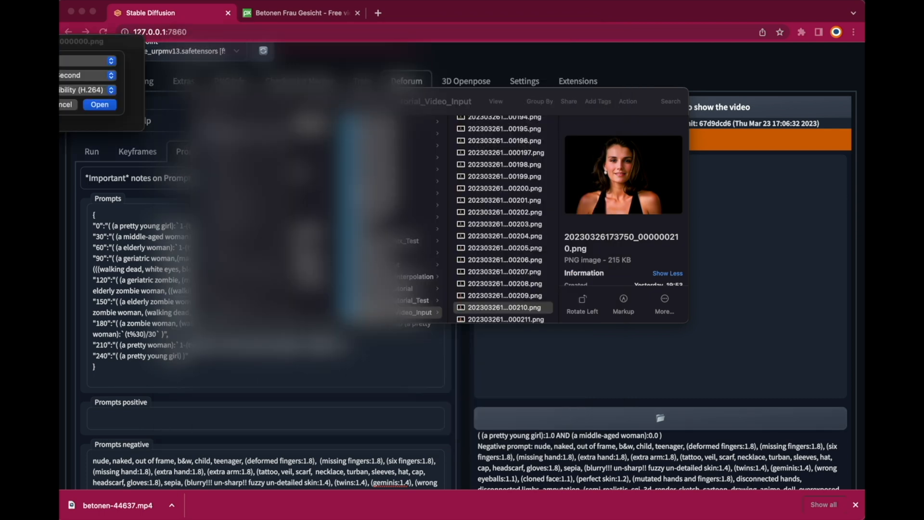
{"action": "left_click", "coordinate": [100, 104]}
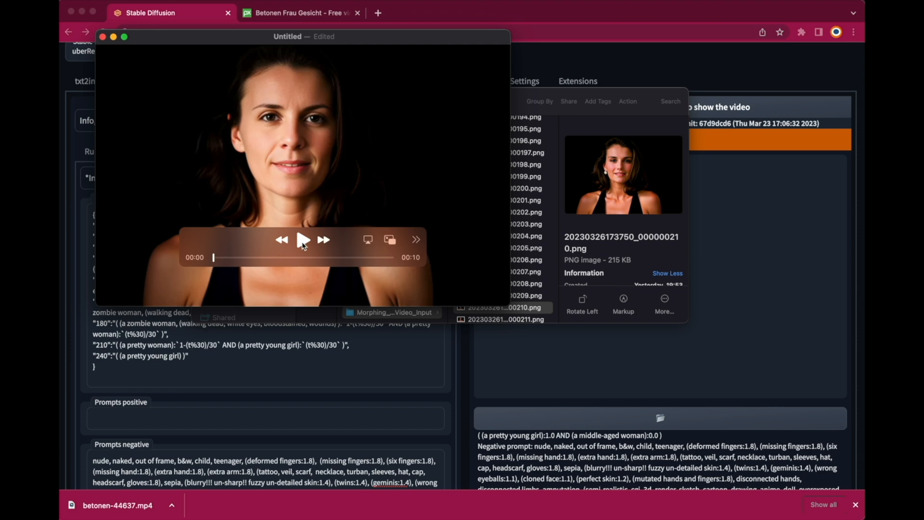
{"action": "left_click", "coordinate": [302, 239]}
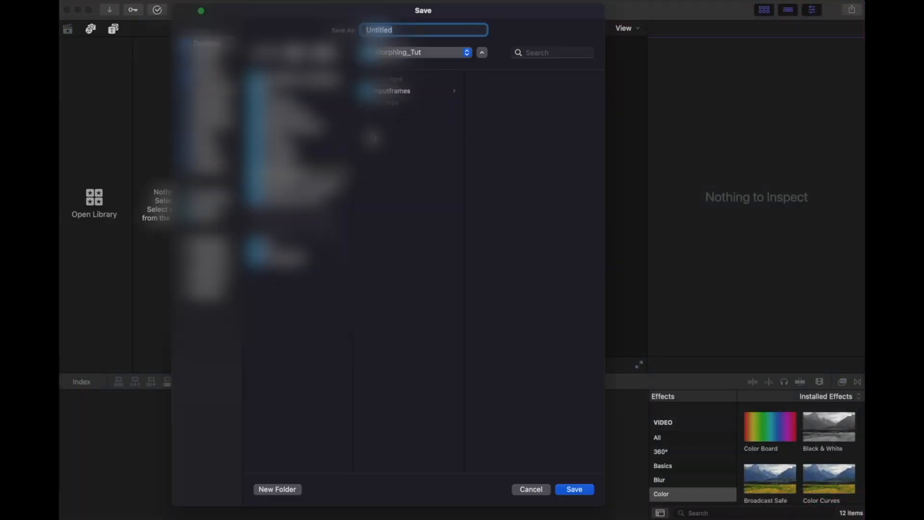
Create the Morphing_tut library and begin naming the new 768×512 project
{"action": "type", "text": "Morphing_tut"}
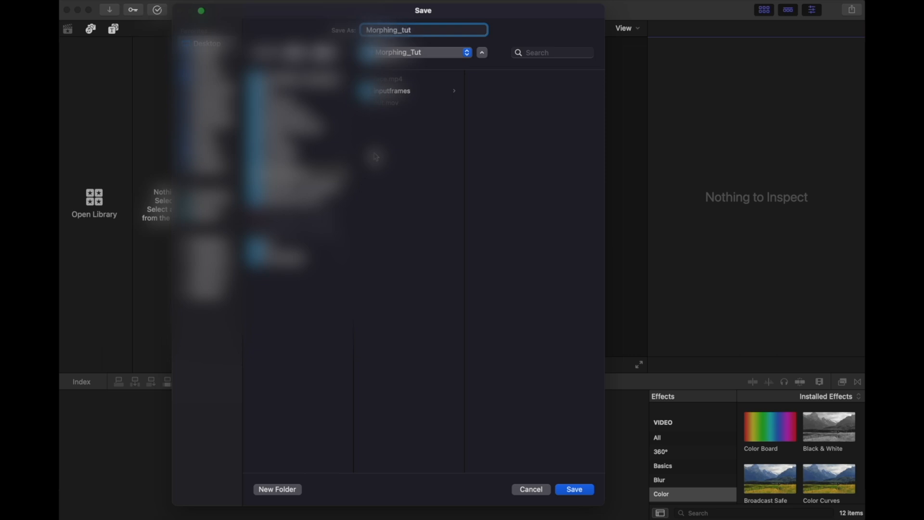
{"action": "left_click", "coordinate": [573, 488]}
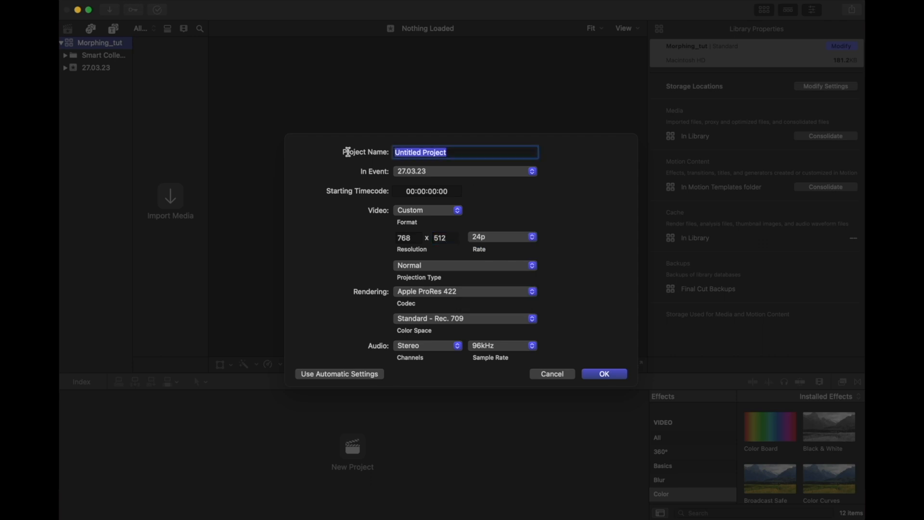
{"action": "left_click", "coordinate": [604, 374]}
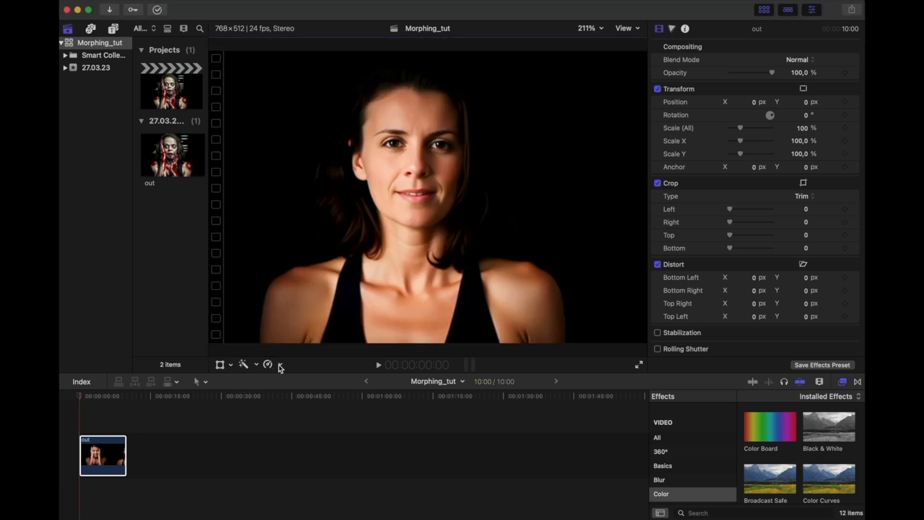
Retime the out clip to a custom 33% speed, then place the playhead in it
{"action": "left_click", "coordinate": [268, 365]}
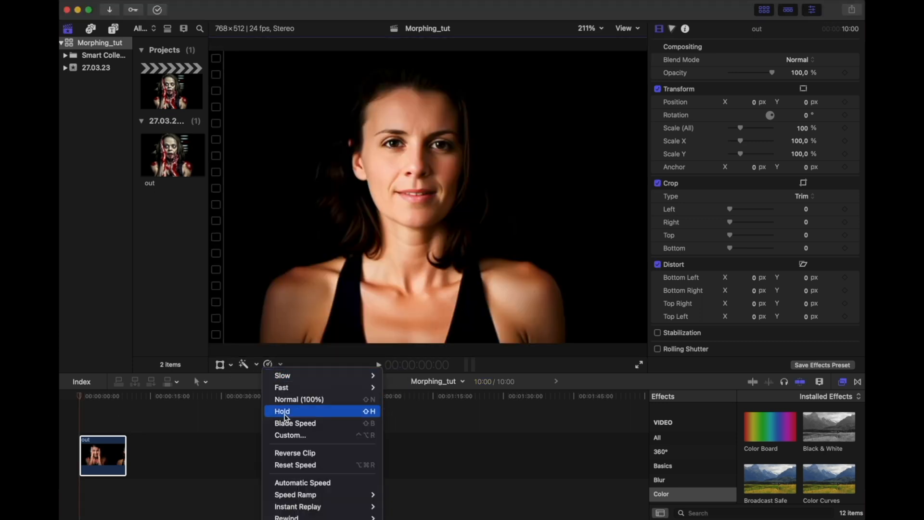
{"action": "left_click", "coordinate": [289, 436]}
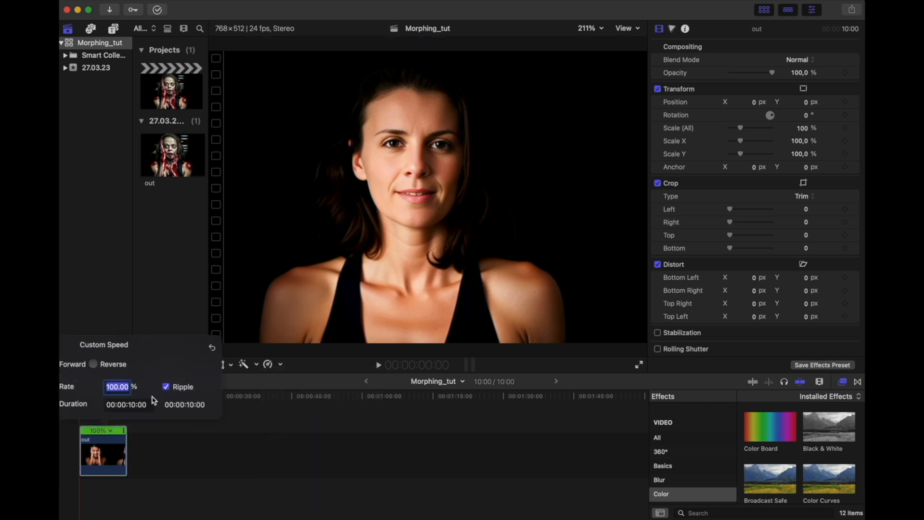
{"action": "type", "text": "33"}
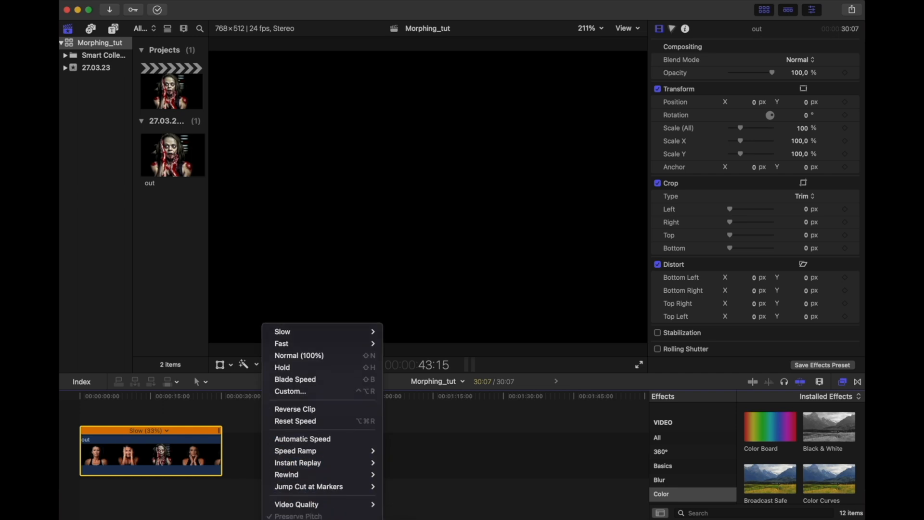
{"action": "mouse_move", "coordinate": [306, 504]}
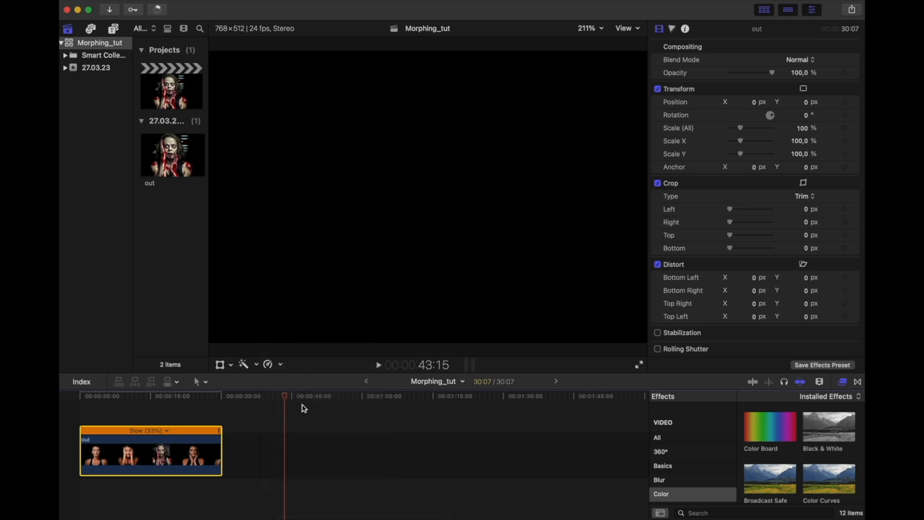
{"action": "left_click", "coordinate": [161, 396]}
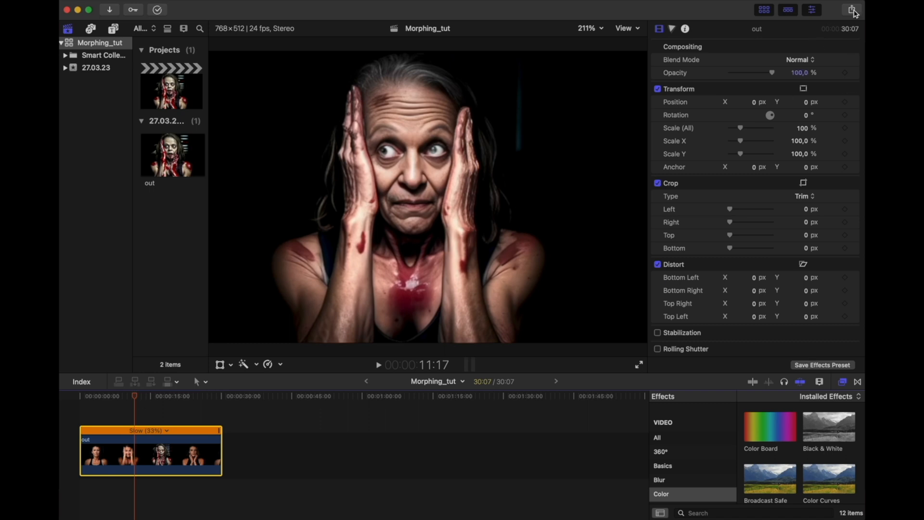
Share the project as 'Originaldatei (default)' to reach the export save dialog
{"action": "left_click", "coordinate": [852, 10]}
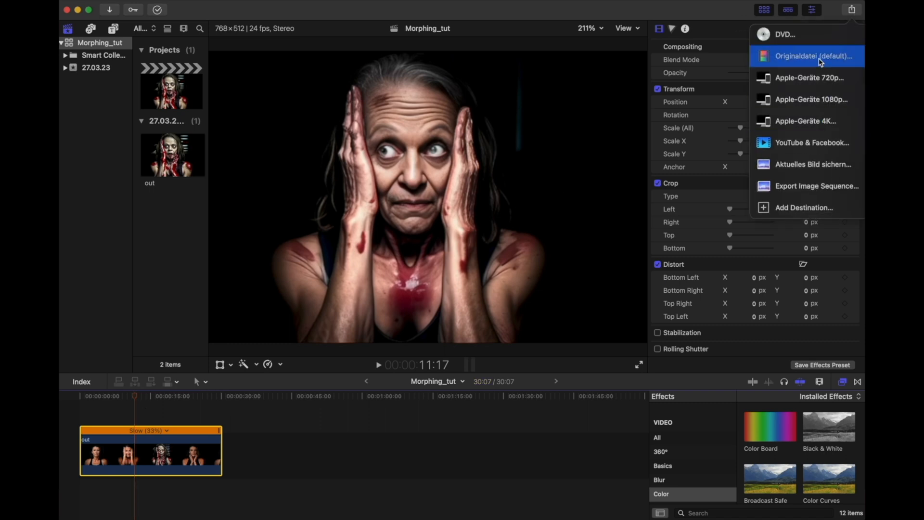
{"action": "left_click", "coordinate": [815, 56]}
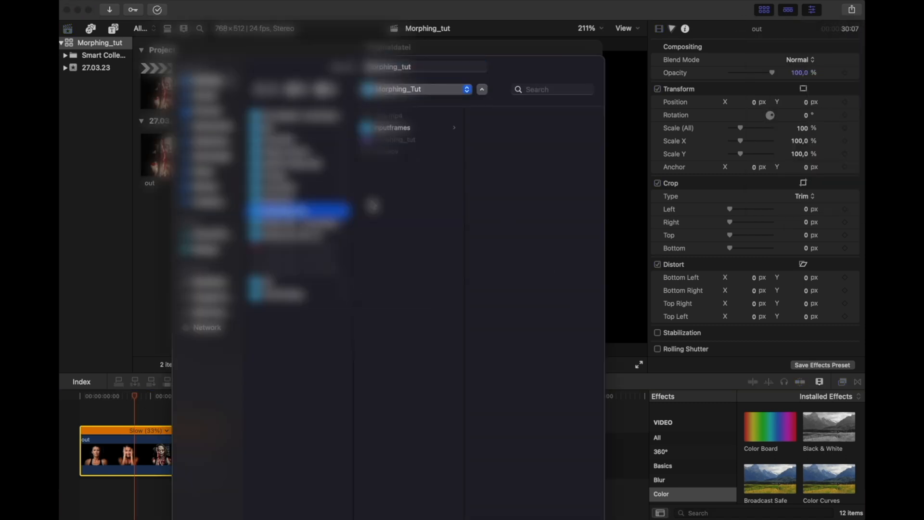